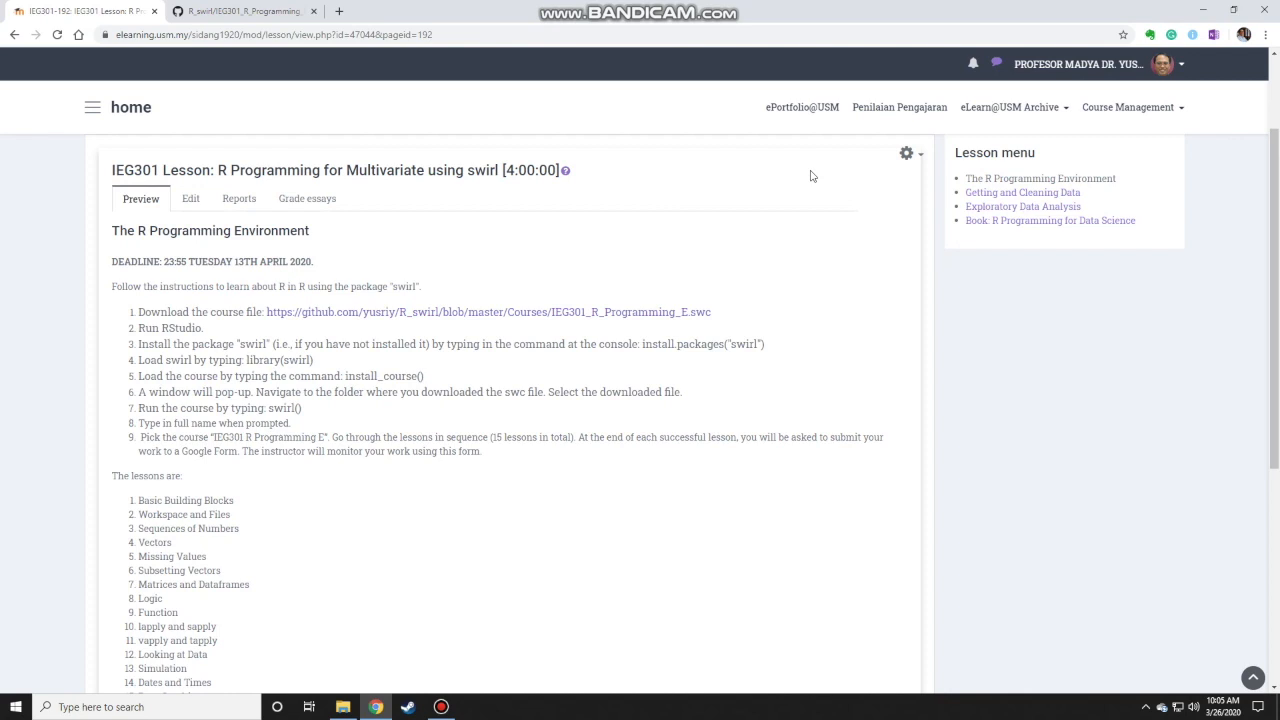
{"action": "mouse_move", "coordinate": [464, 532]}
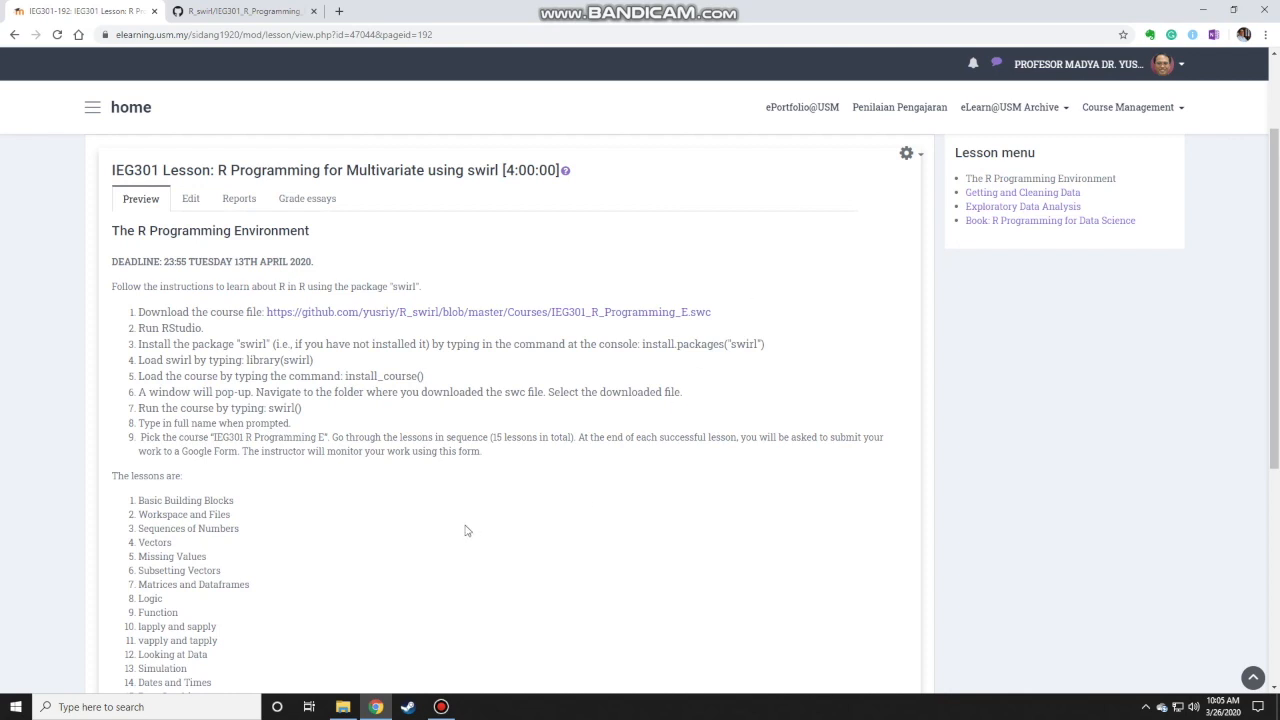
{"action": "mouse_move", "coordinate": [156, 384]}
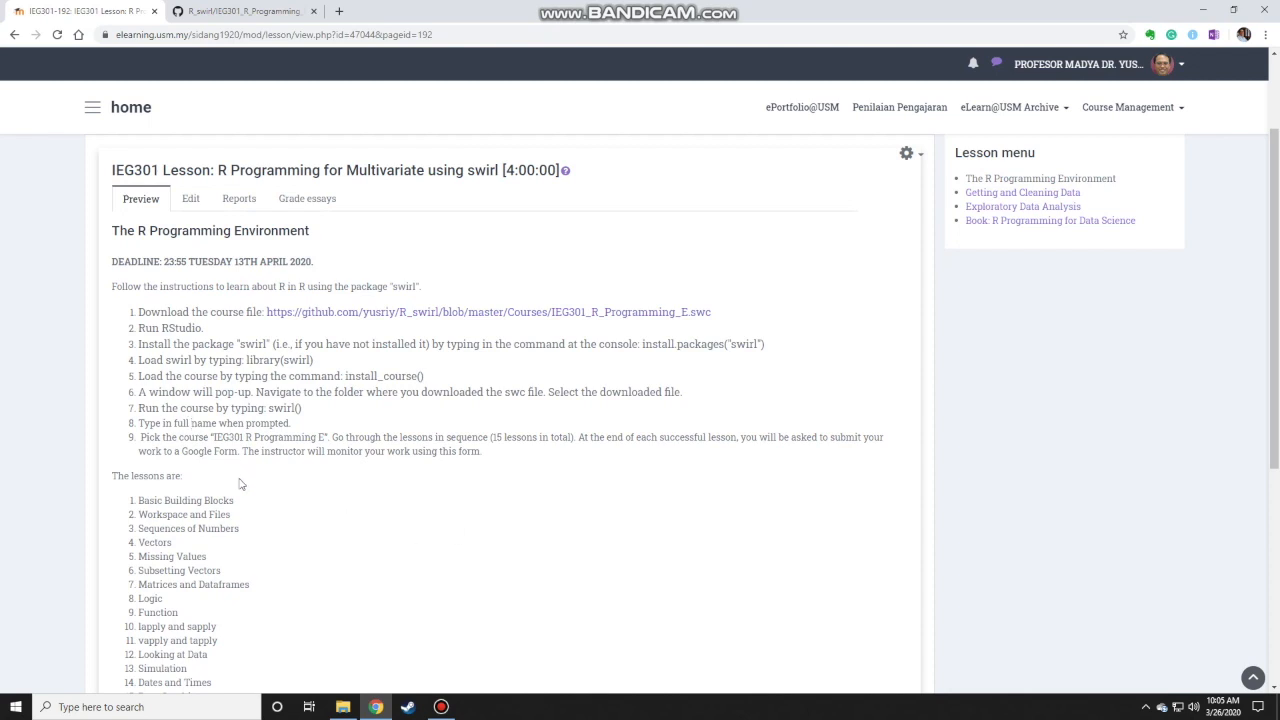
{"action": "mouse_move", "coordinate": [284, 572]}
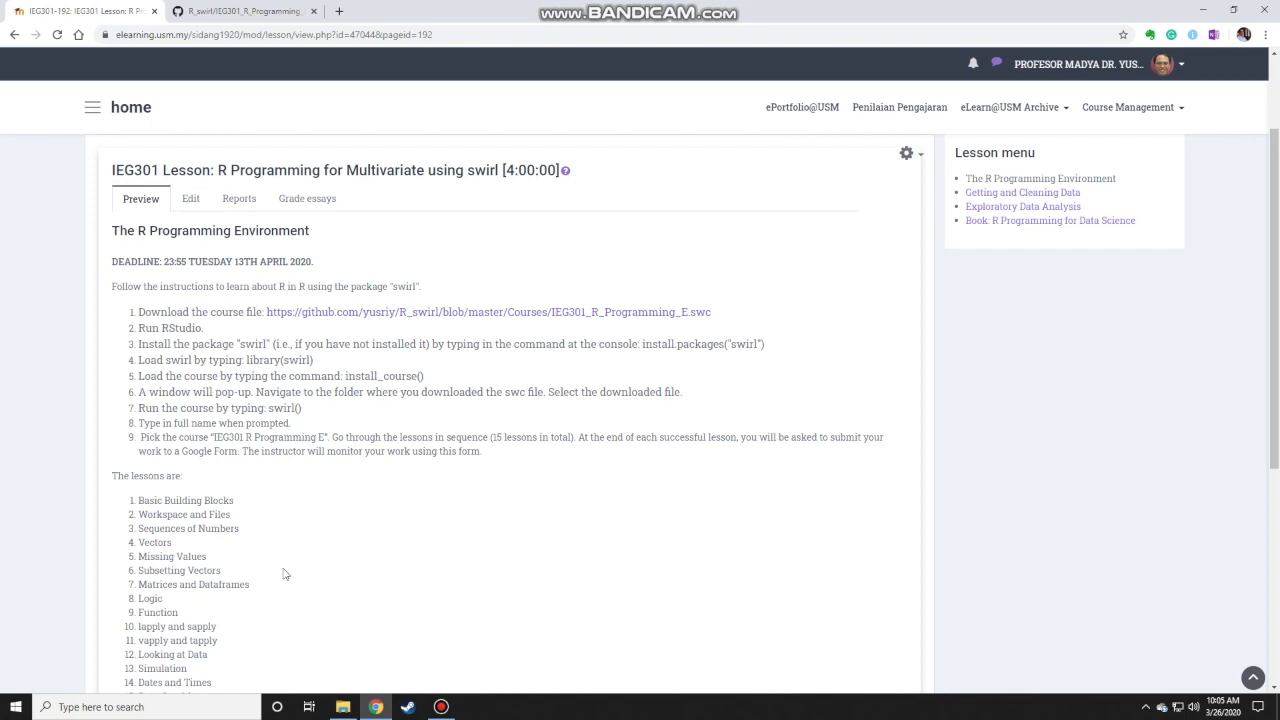
{"action": "mouse_move", "coordinate": [136, 318]}
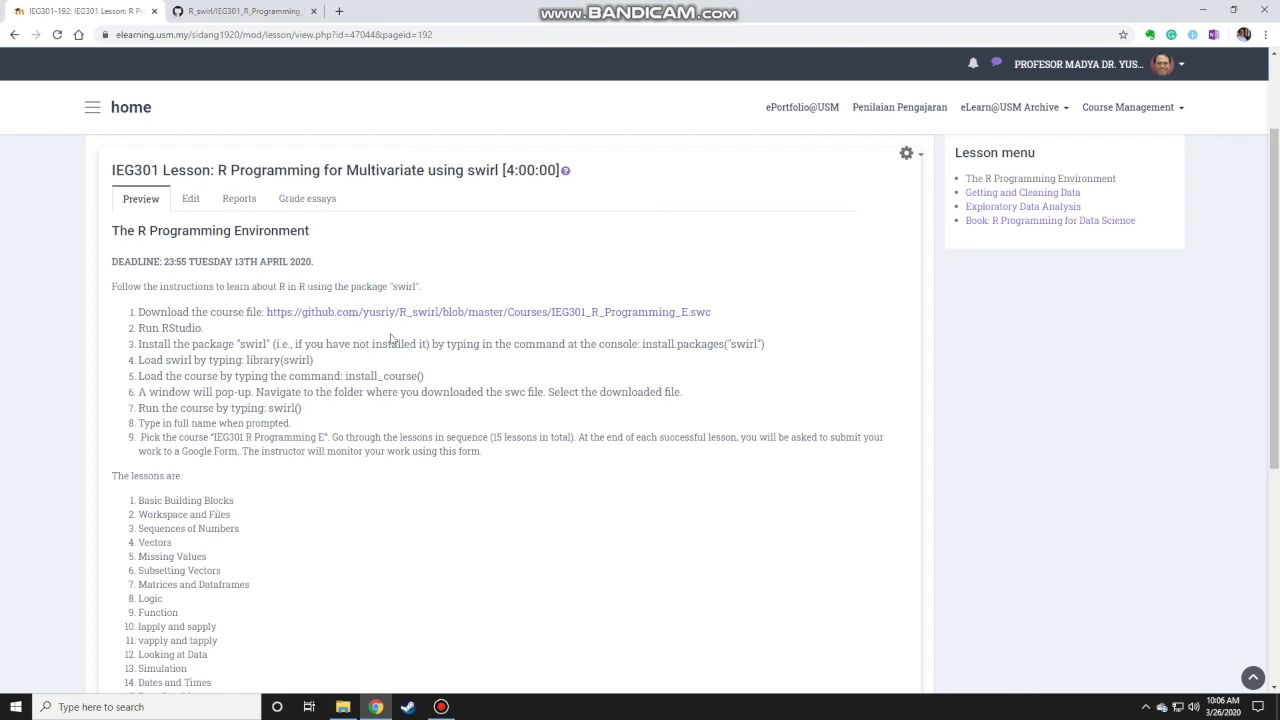
Download IEG301_R_Programming_E.swc from its page in the R_swirl GitHub repository
{"action": "left_click", "coordinate": [488, 312]}
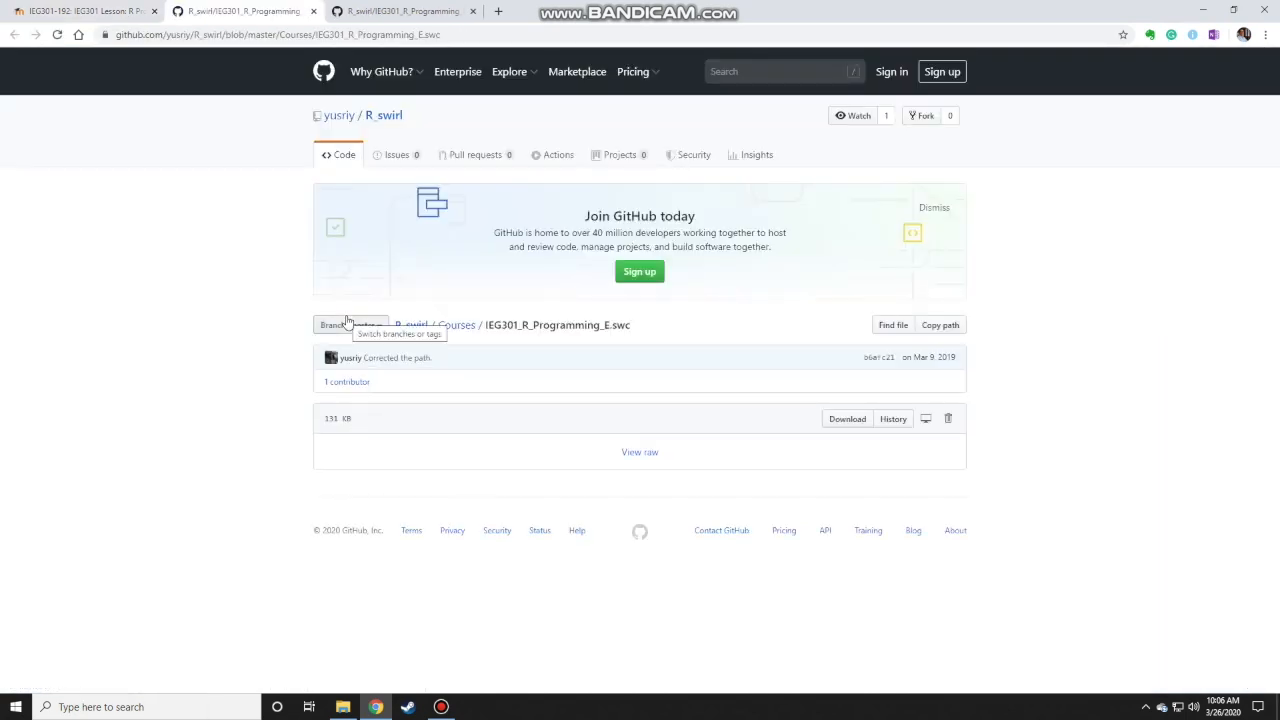
{"action": "mouse_move", "coordinate": [260, 362]}
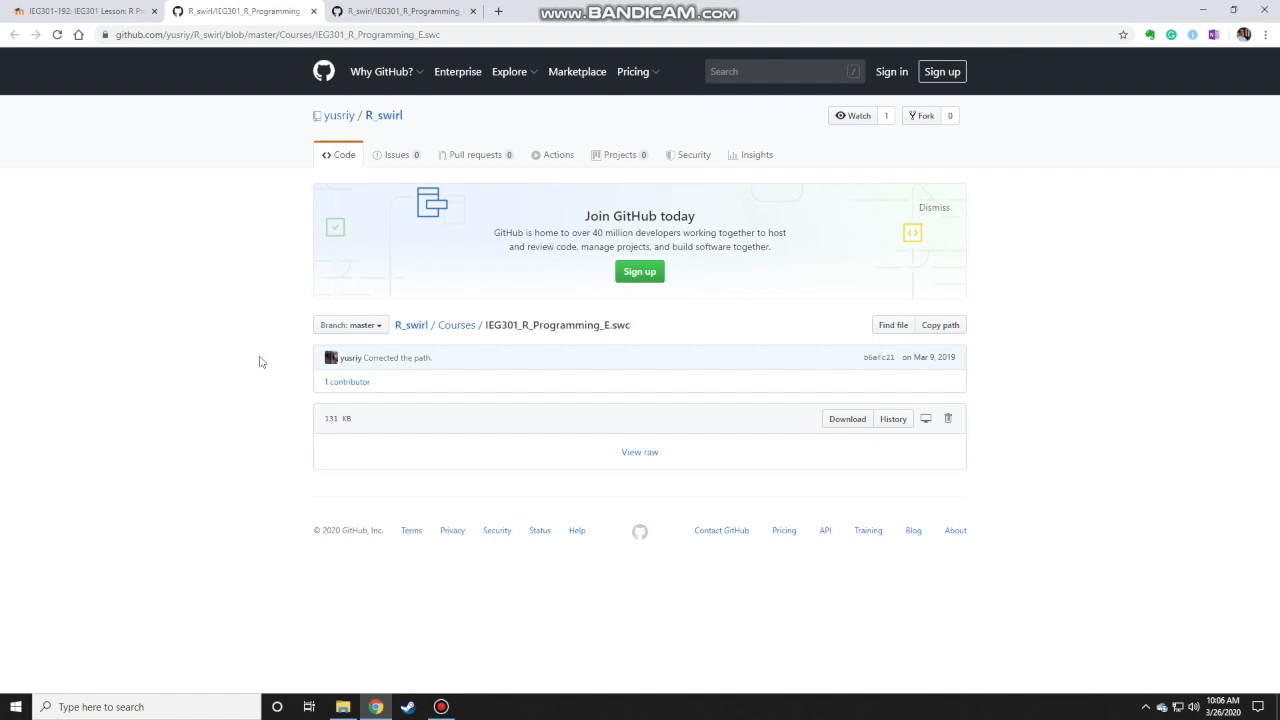
{"action": "mouse_move", "coordinate": [494, 340]}
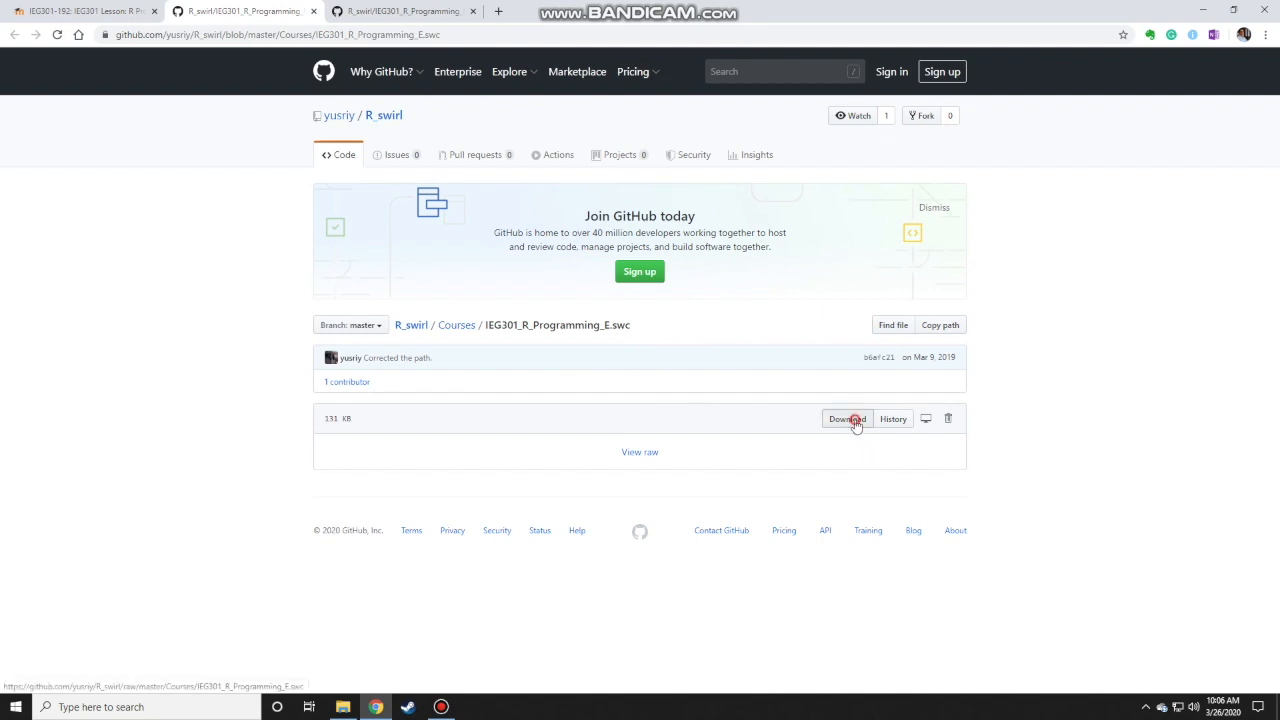
{"action": "left_click", "coordinate": [846, 418]}
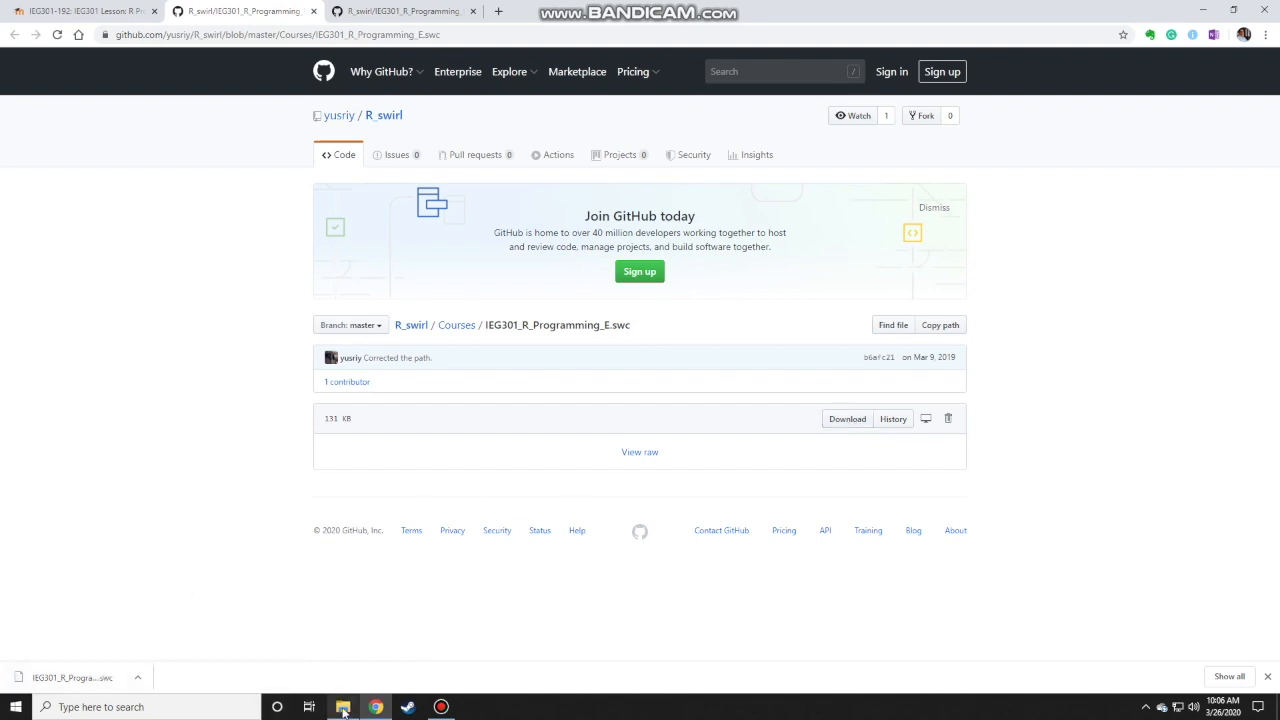
Show the Downloads folder in File Explorer to confirm IEG301_R_Programming_E.swc is there
{"action": "left_click", "coordinate": [342, 708]}
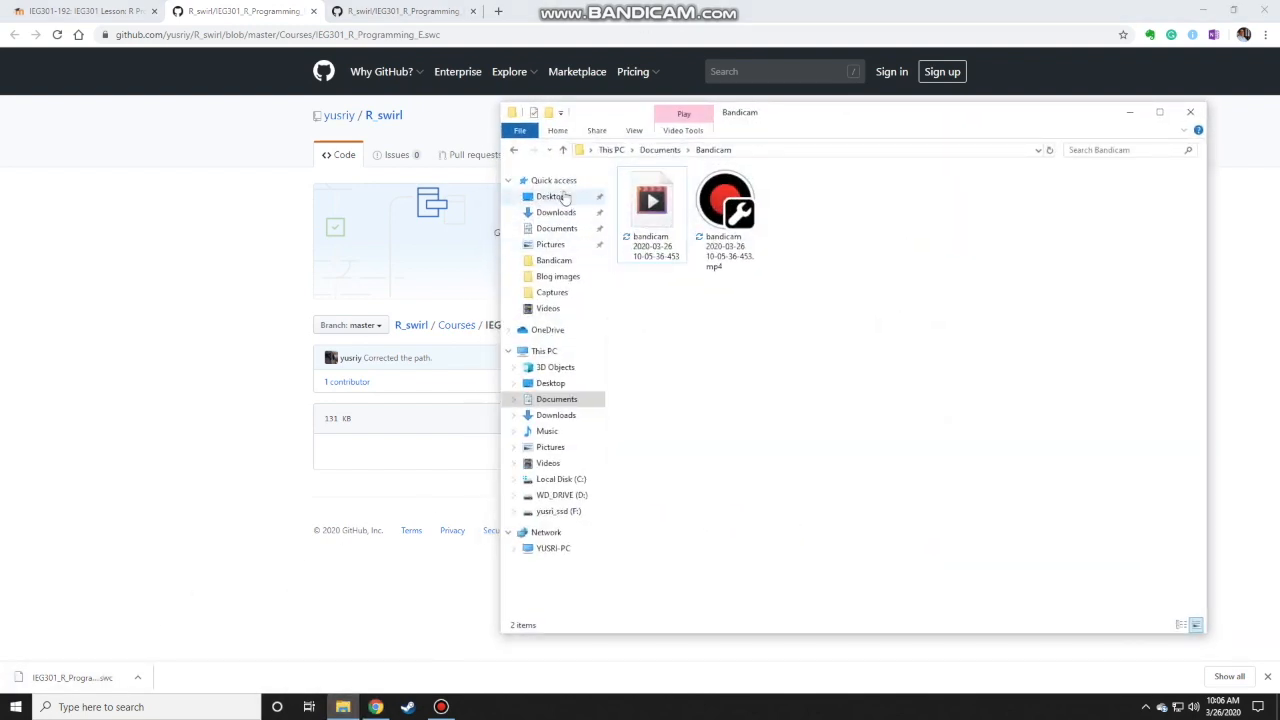
{"action": "left_click", "coordinate": [556, 212]}
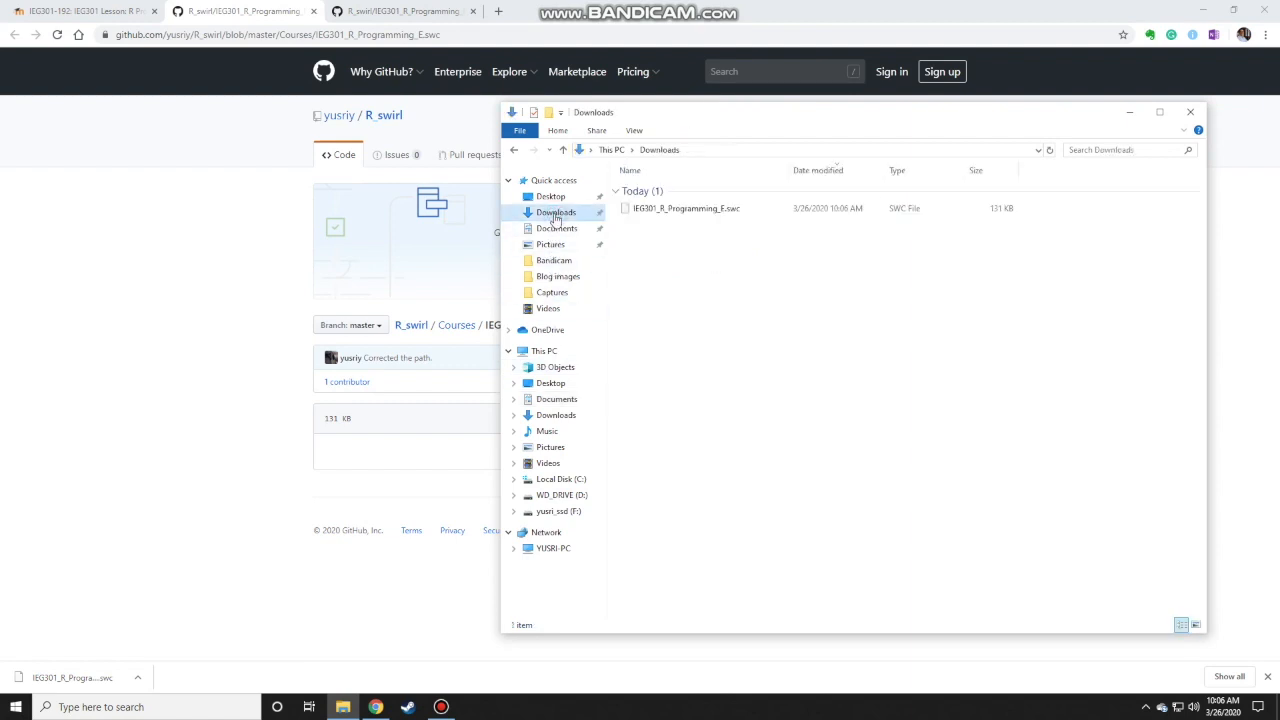
{"action": "mouse_move", "coordinate": [232, 340]}
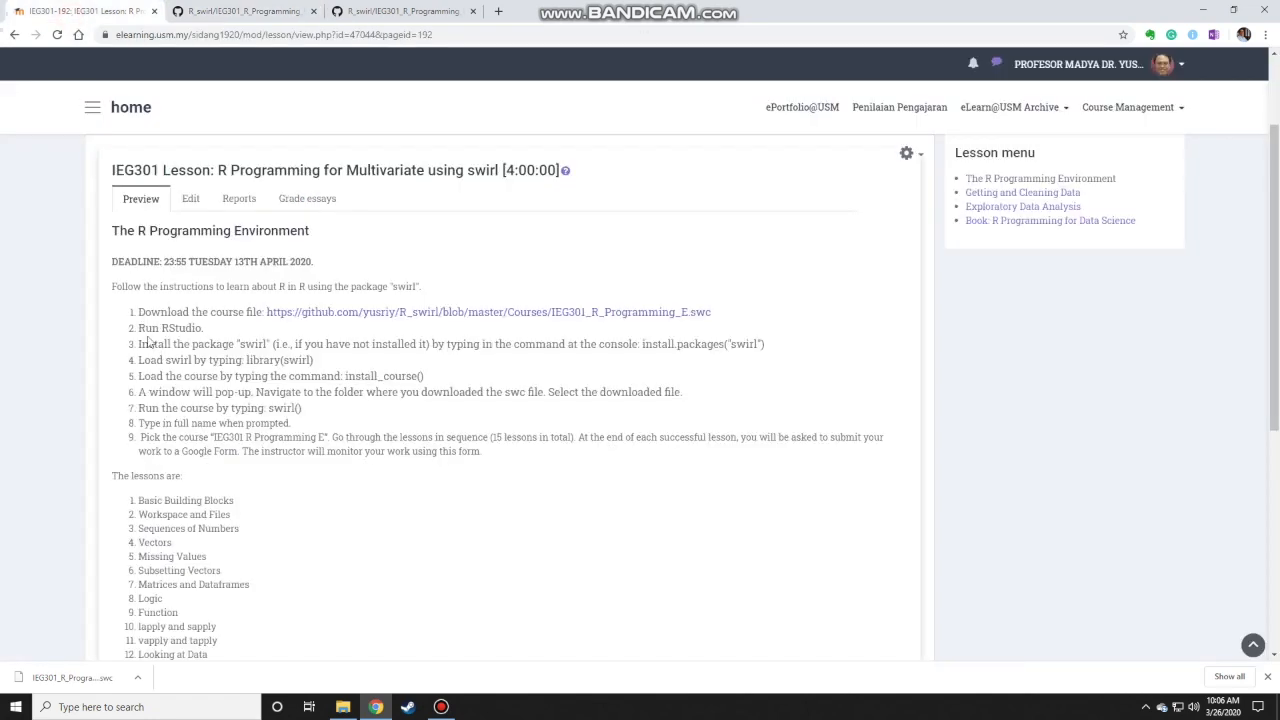
Launch RStudio from the Start menu on the data_analysis_R project, then return to the lesson
{"action": "left_click", "coordinate": [16, 706]}
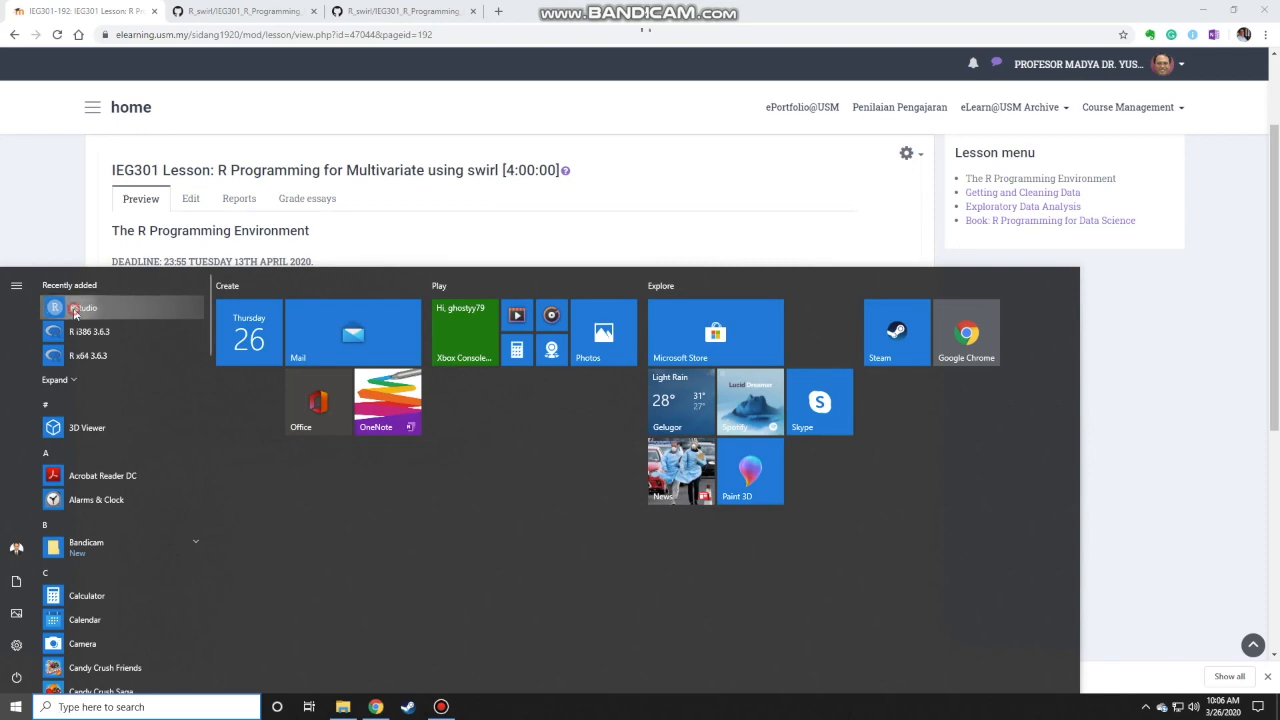
{"action": "left_click", "coordinate": [84, 308]}
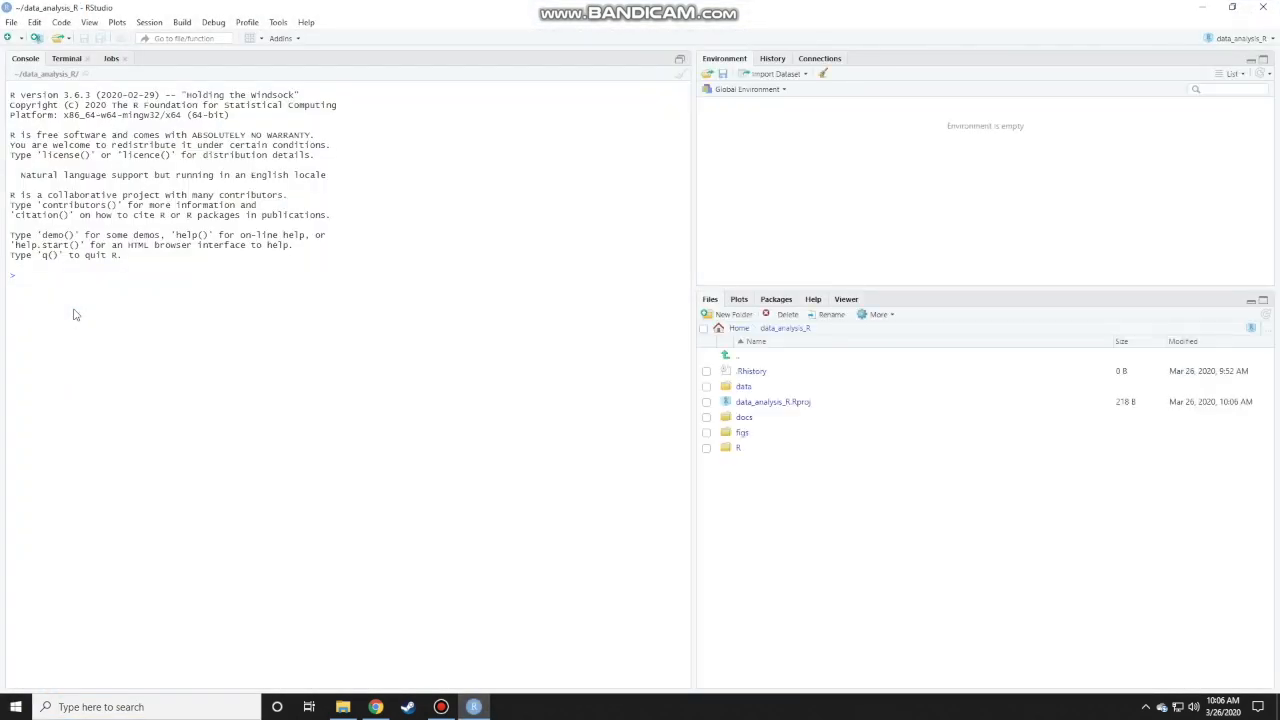
{"action": "mouse_move", "coordinate": [692, 216]}
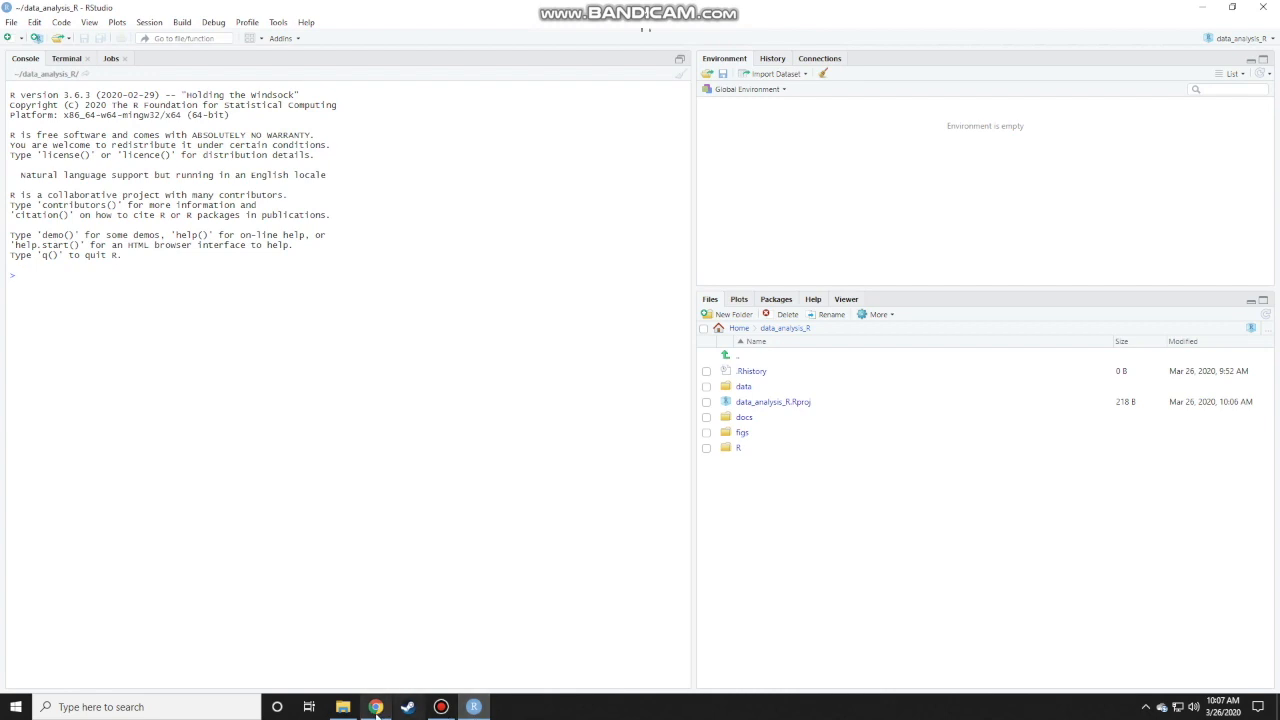
{"action": "left_click", "coordinate": [376, 708]}
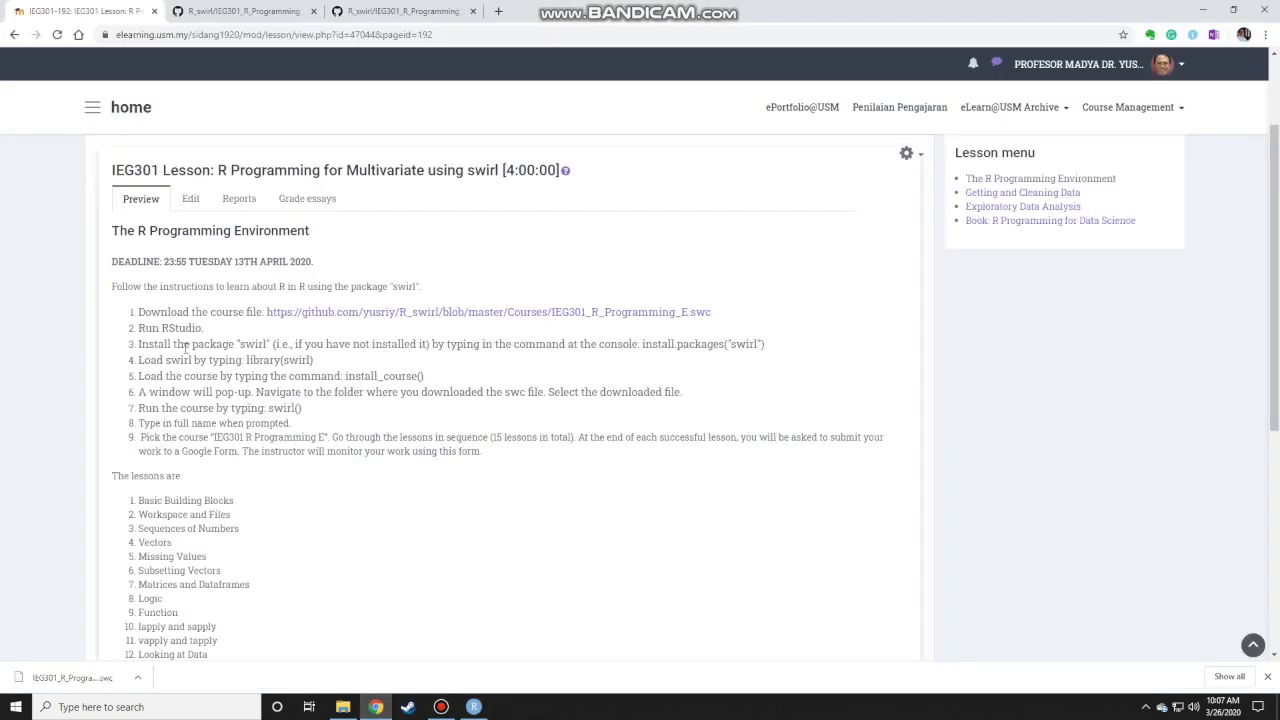
{"action": "mouse_move", "coordinate": [156, 356]}
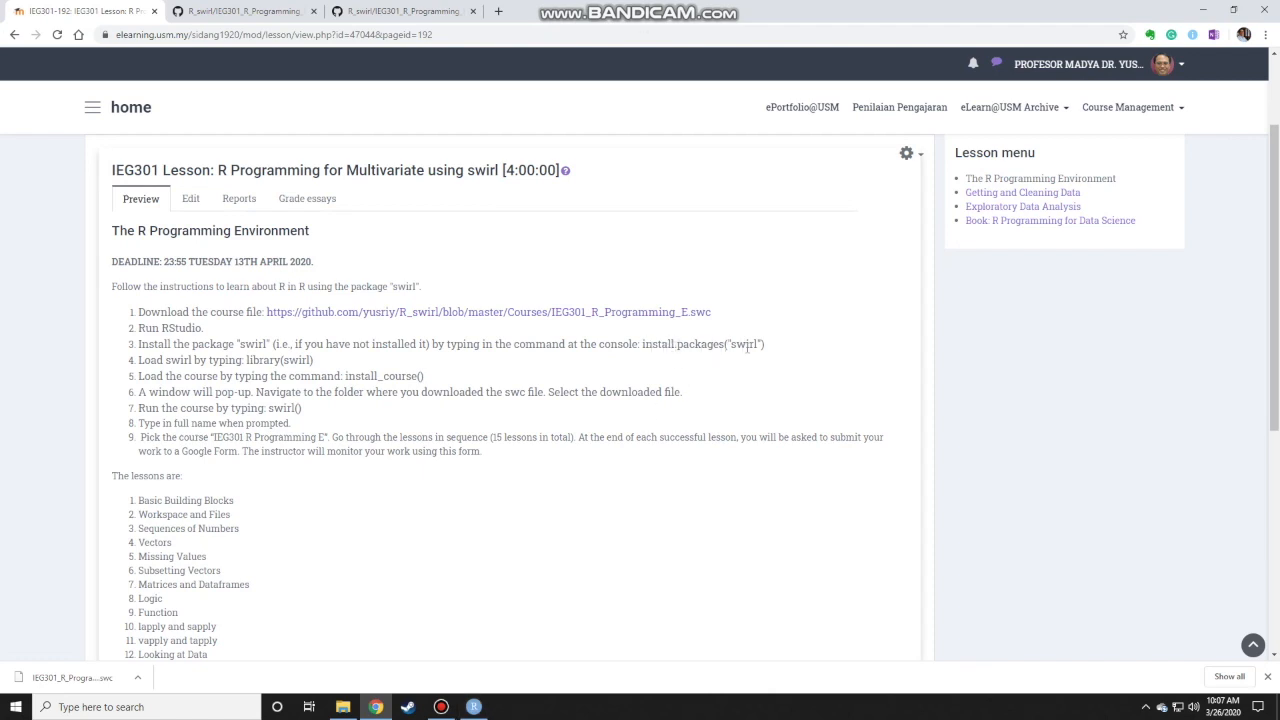
Run install.packages("swirl") in the Console so swirl and its dependencies download and unpack
{"action": "left_click", "coordinate": [472, 708]}
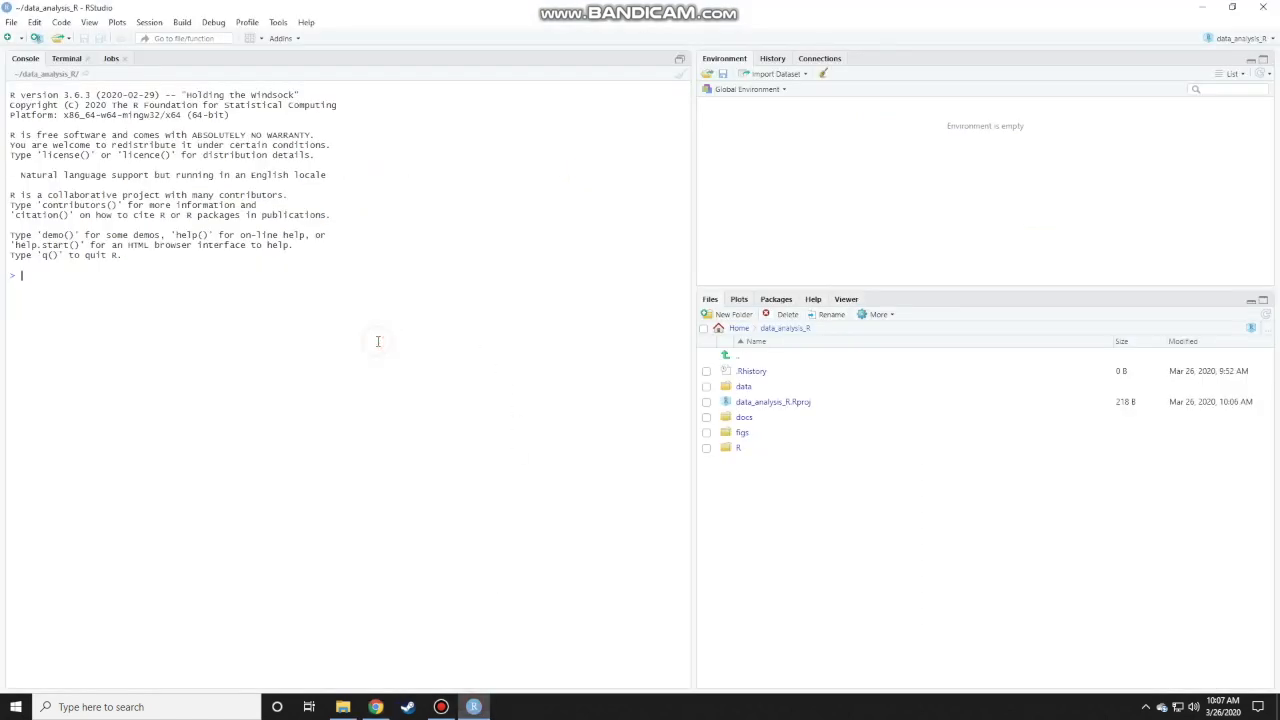
{"action": "type", "text": "install"}
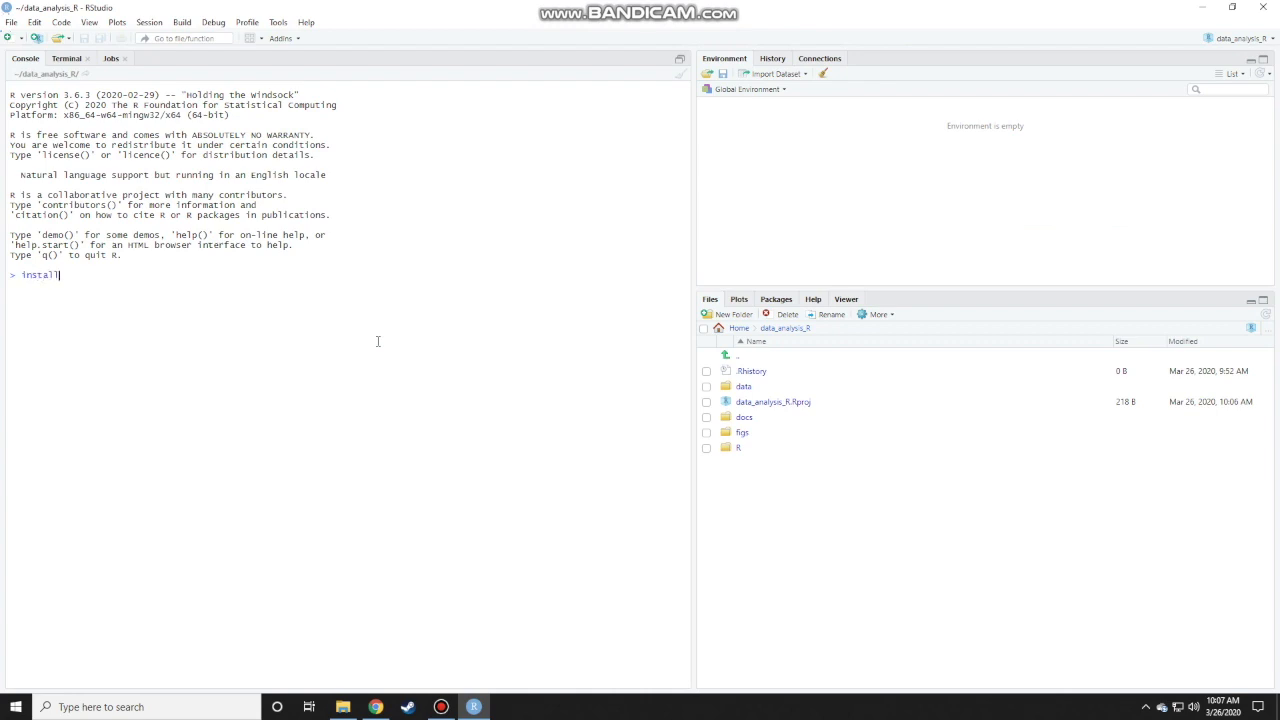
{"action": "type", "text": ".packages("}
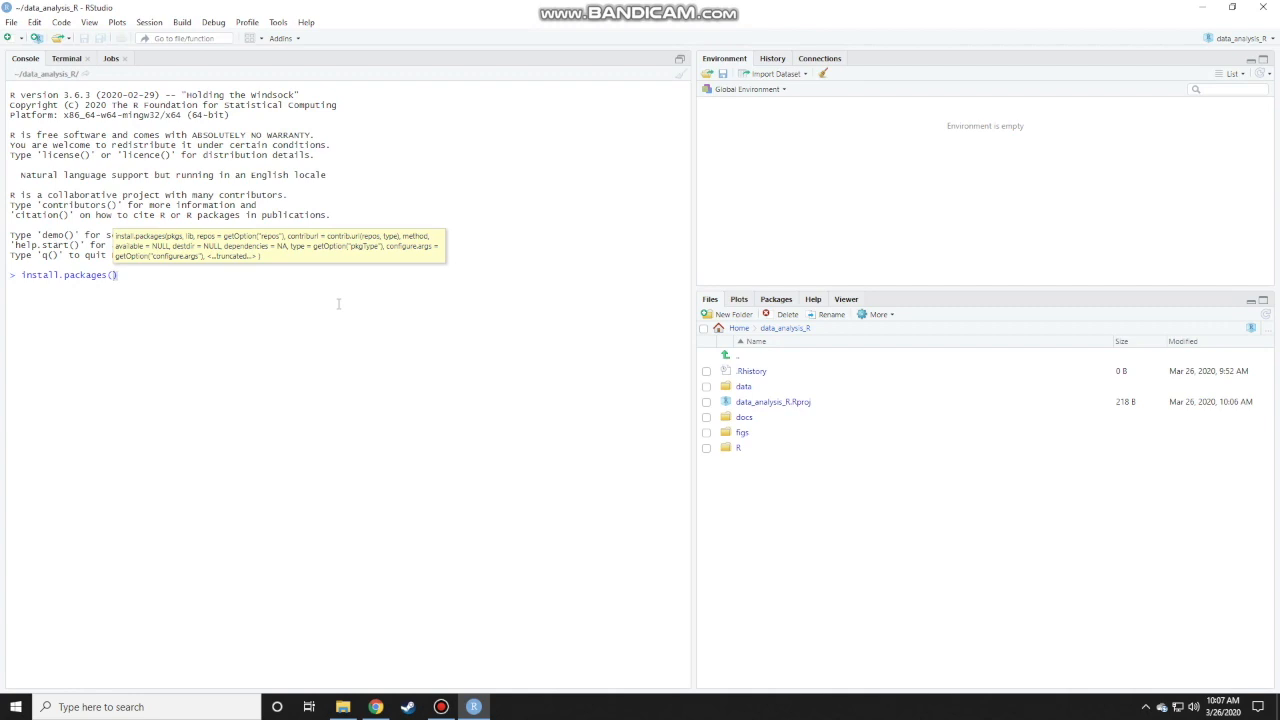
{"action": "type", "text": "\"\""}
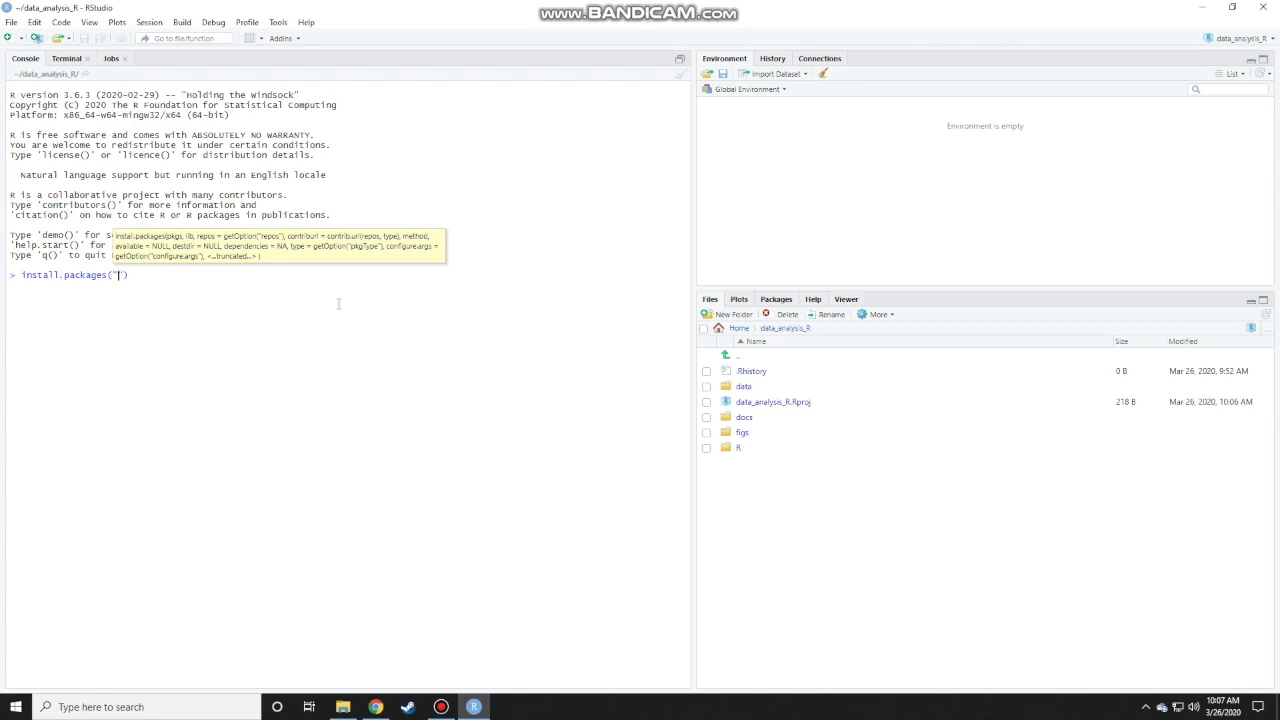
{"action": "type", "text": "s"}
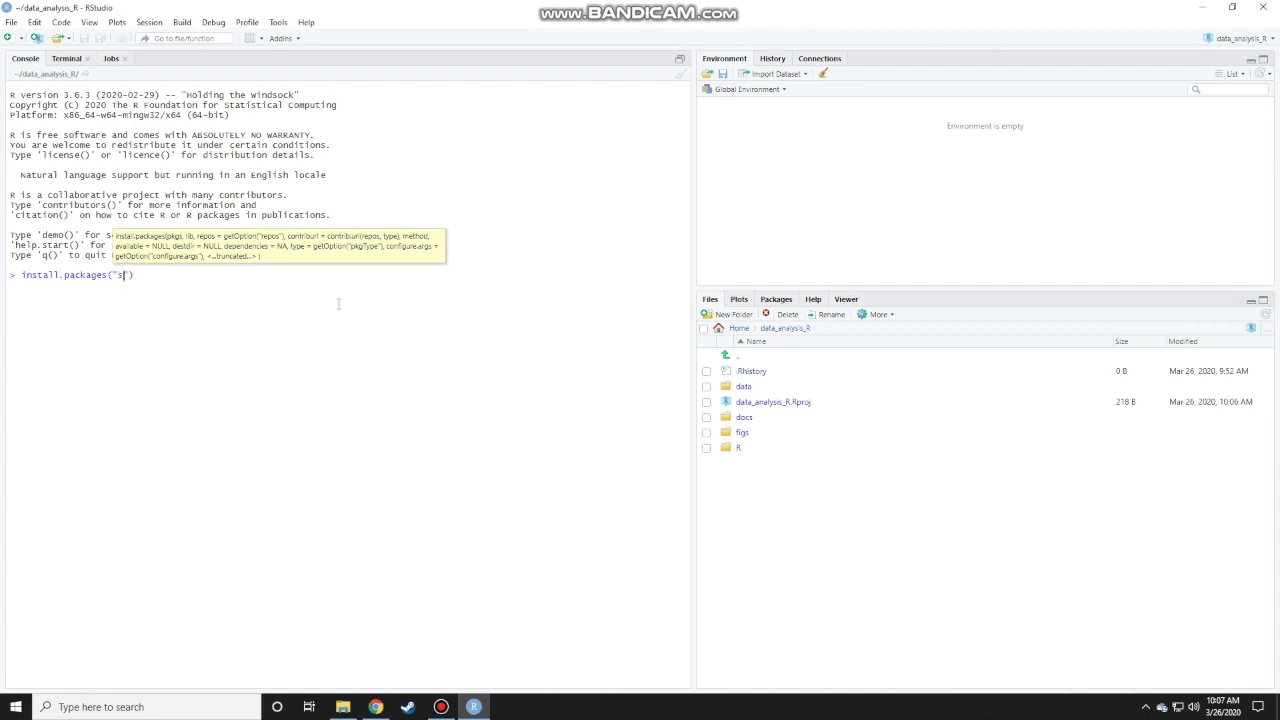
{"action": "type", "text": "wirl"}
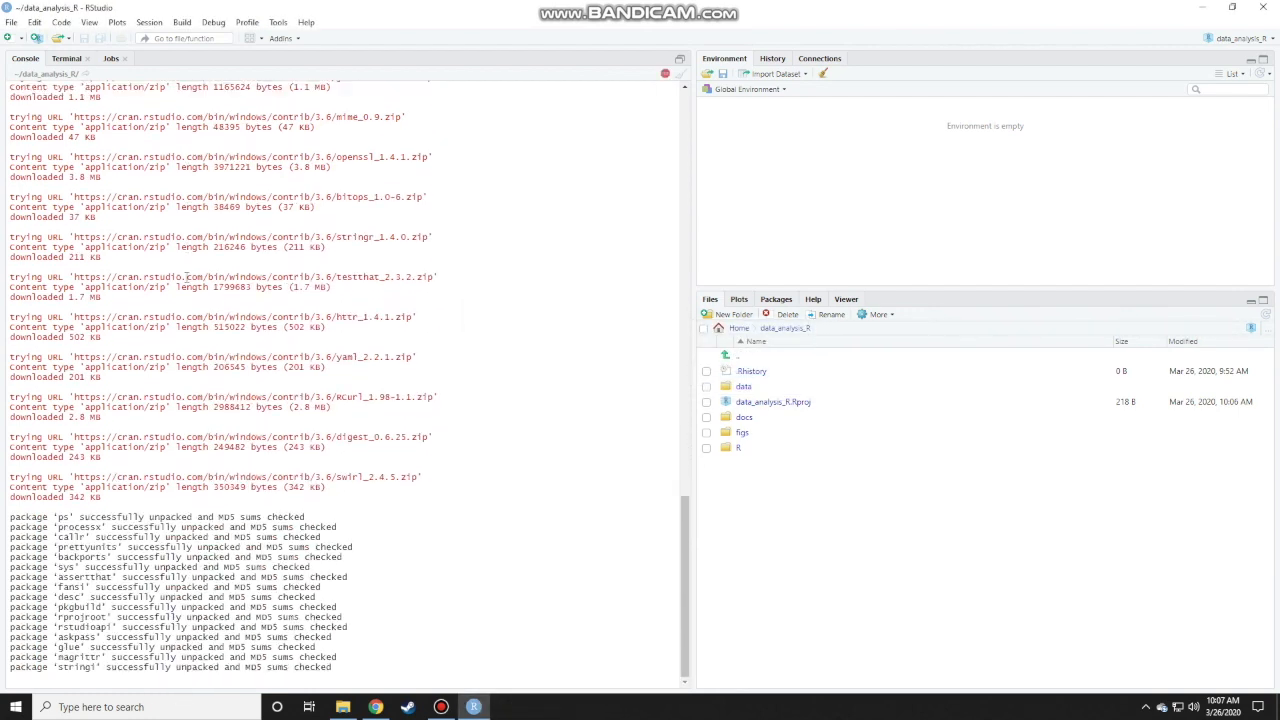
{"action": "scroll", "scroll_direction": "down", "scroll_amount": 3}
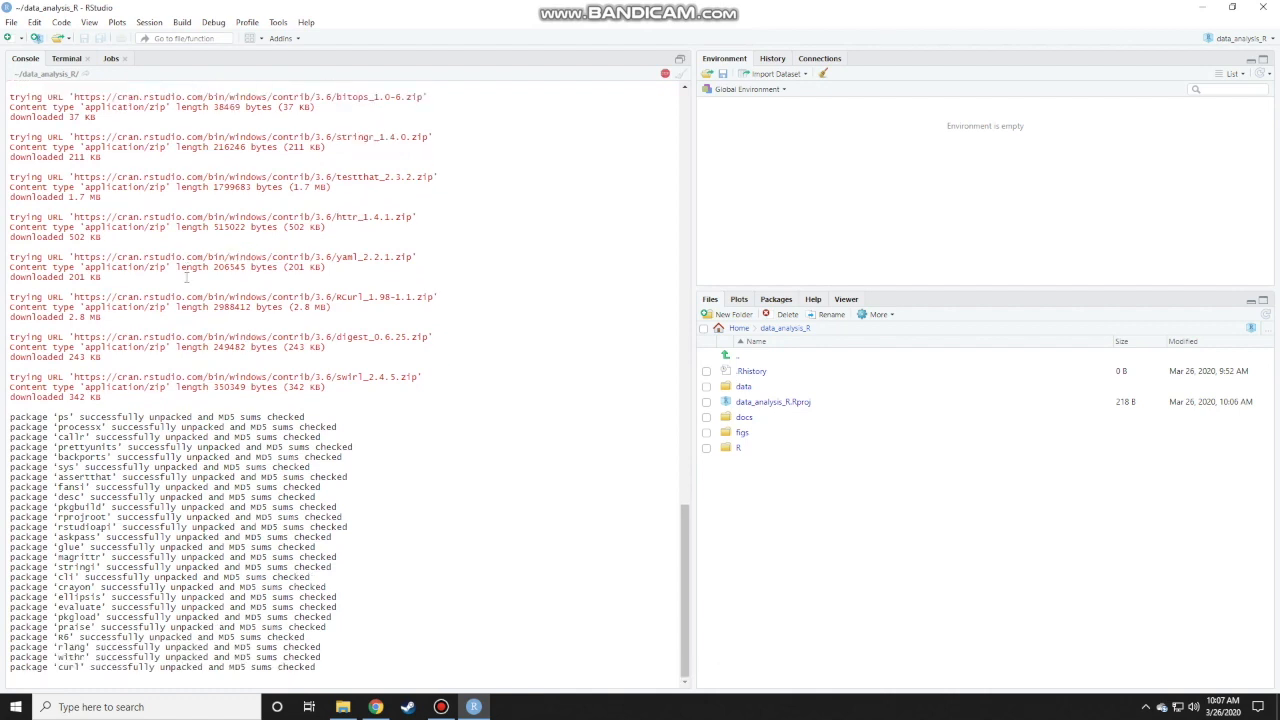
{"action": "scroll", "scroll_direction": "down", "scroll_amount": 3}
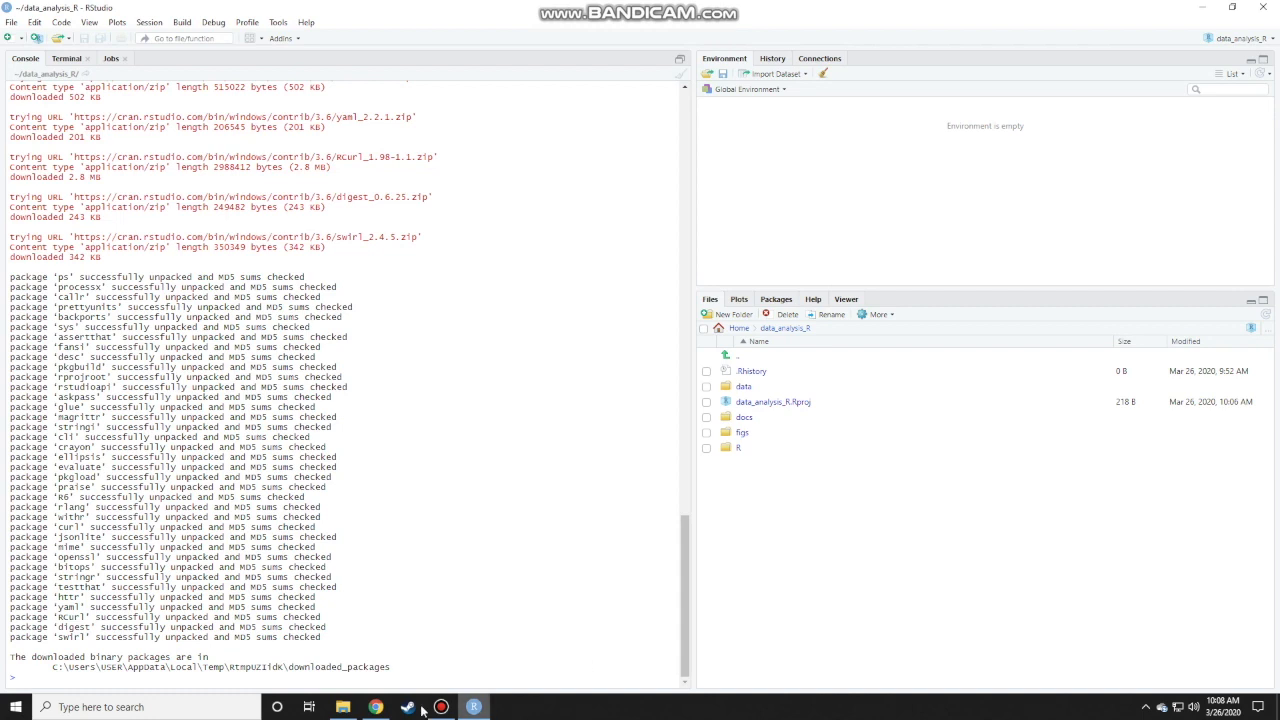
Run library(swirl) in the Console so swirl shows its welcome prompt, then check the lesson page
{"action": "left_click", "coordinate": [372, 708]}
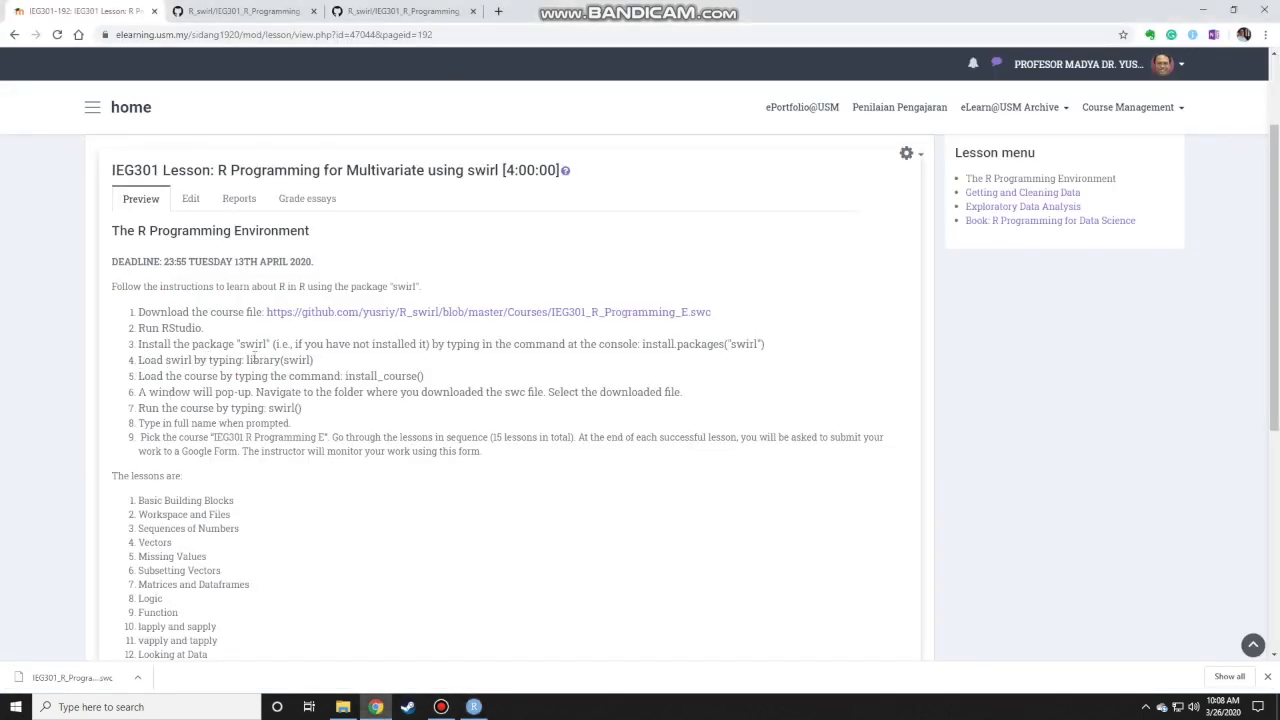
{"action": "left_click", "coordinate": [472, 708]}
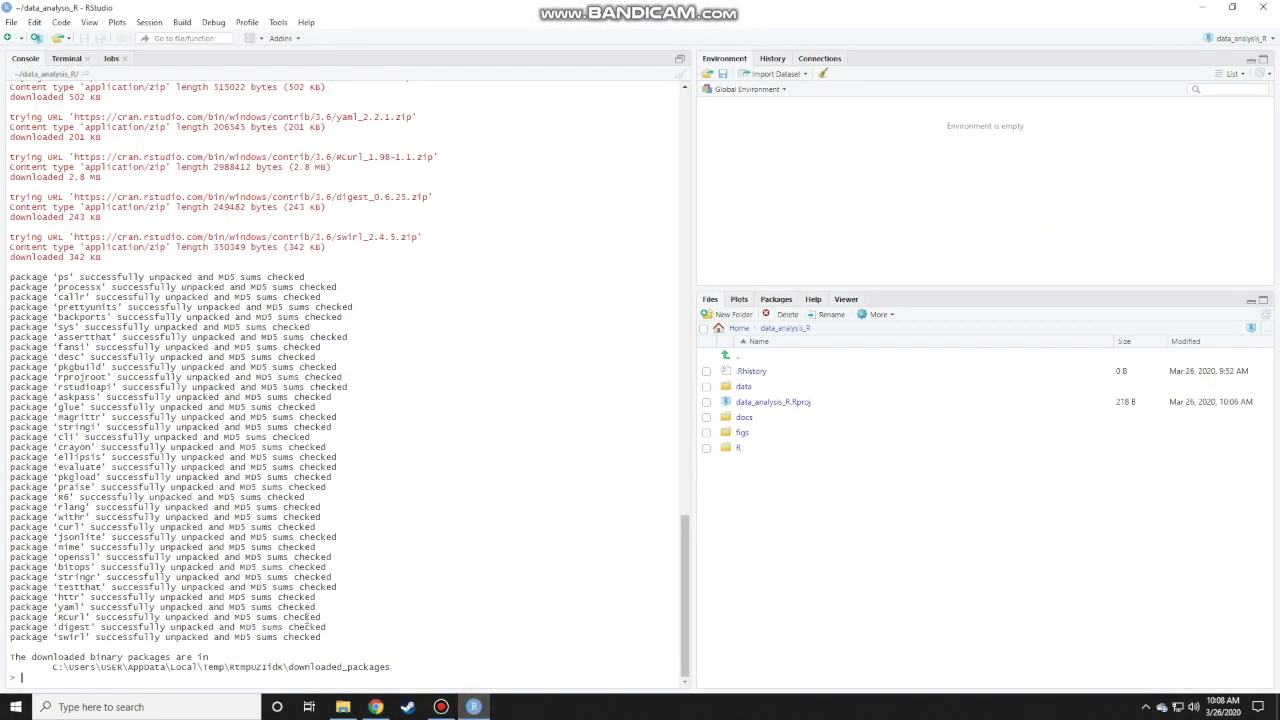
{"action": "type", "text": "library("}
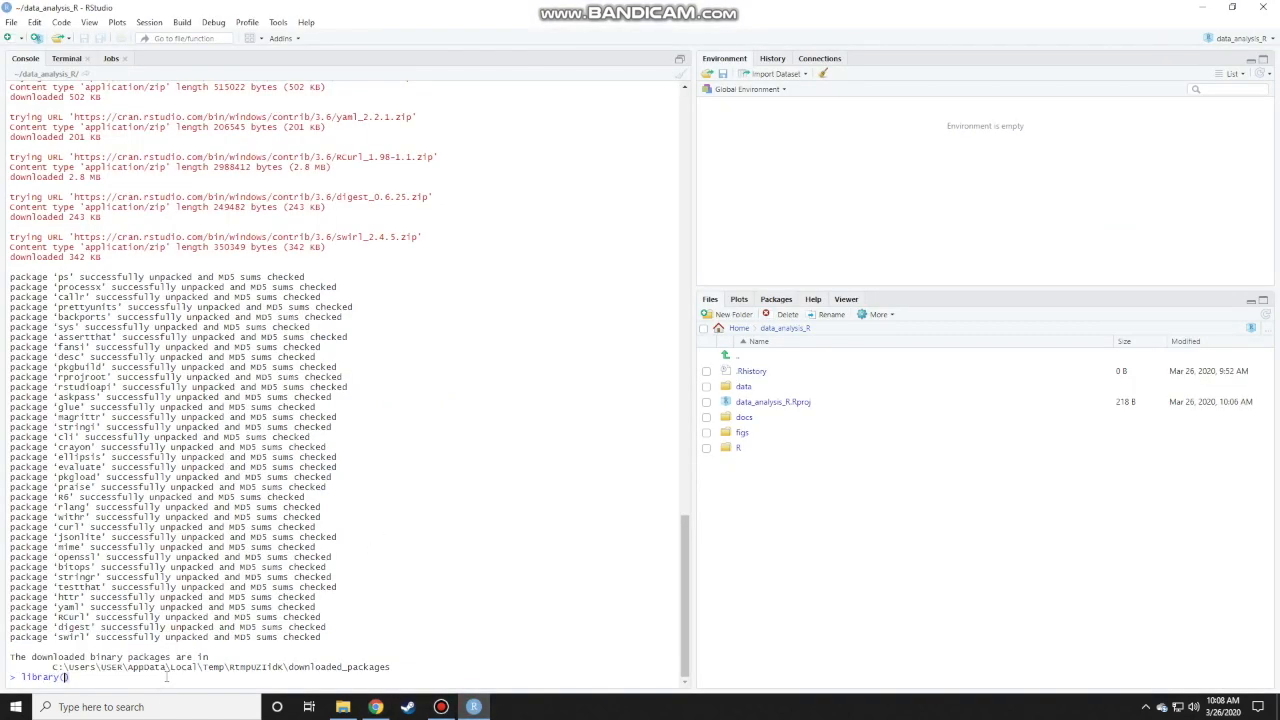
{"action": "type", "text": "("}
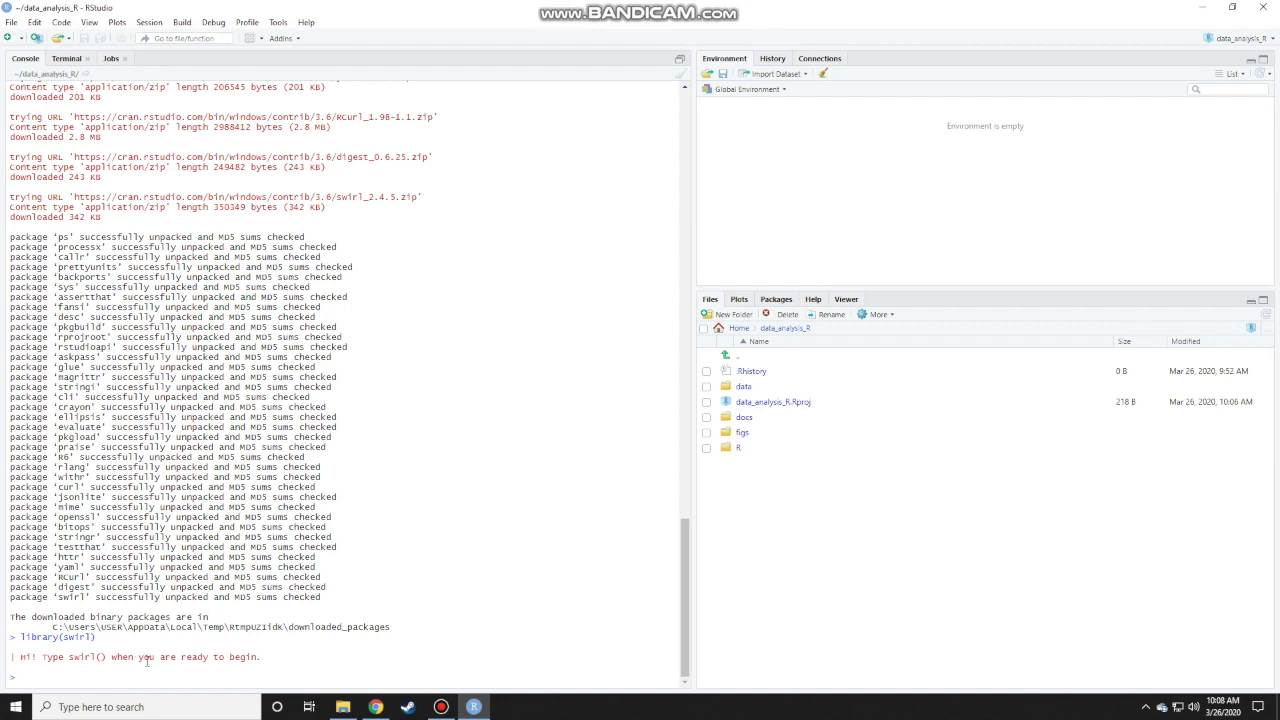
{"action": "left_click", "coordinate": [374, 708]}
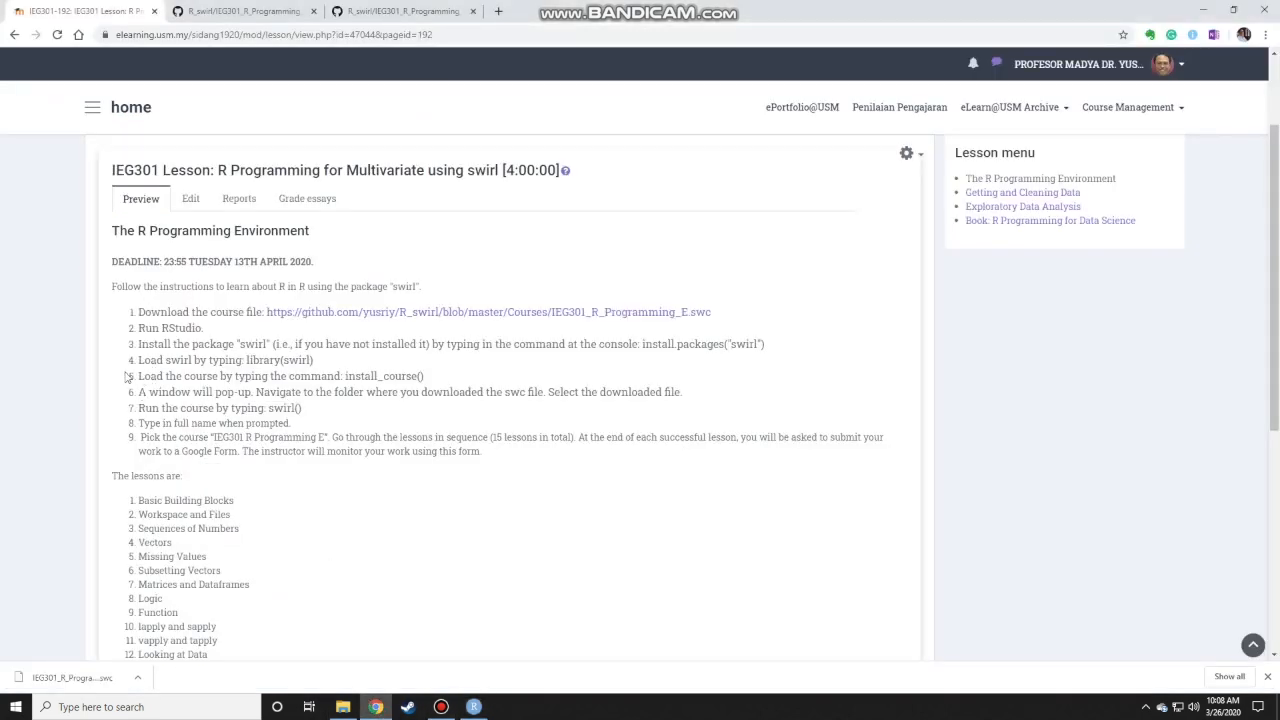
{"action": "mouse_move", "coordinate": [430, 376]}
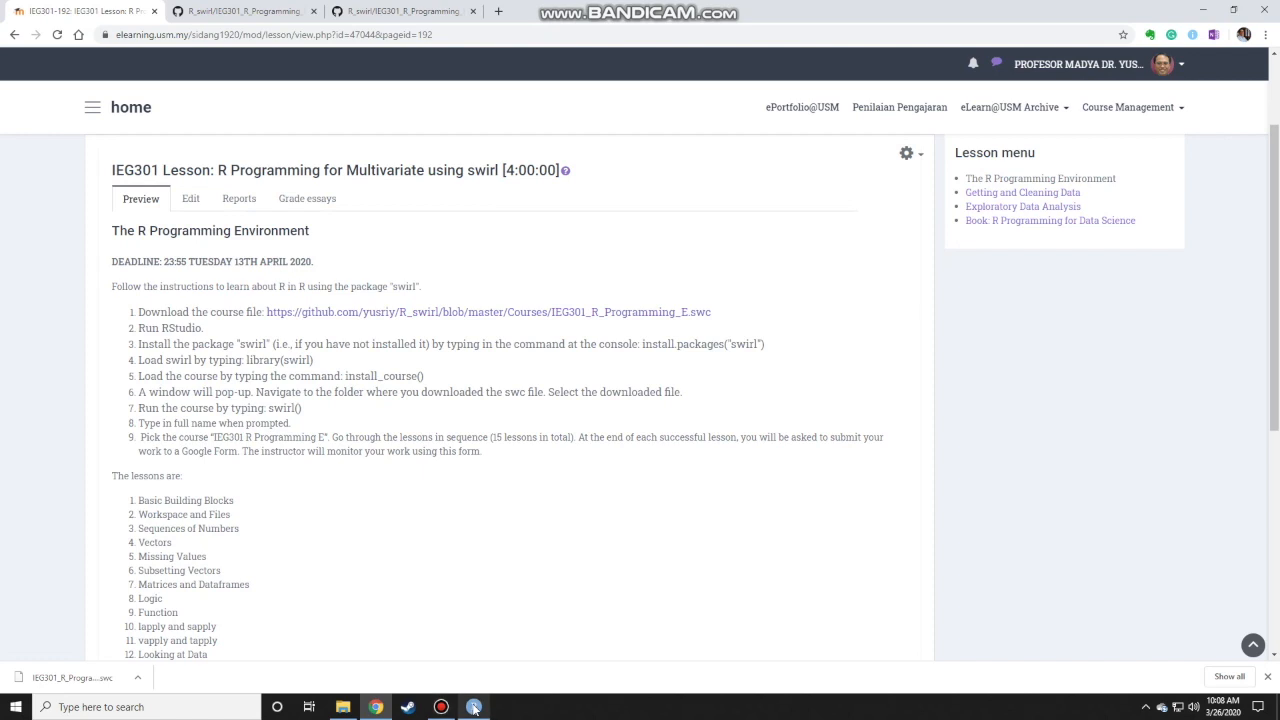
Run install_course() after a mistyped install.course attempt, bringing up the Select file dialog
{"action": "left_click", "coordinate": [472, 708]}
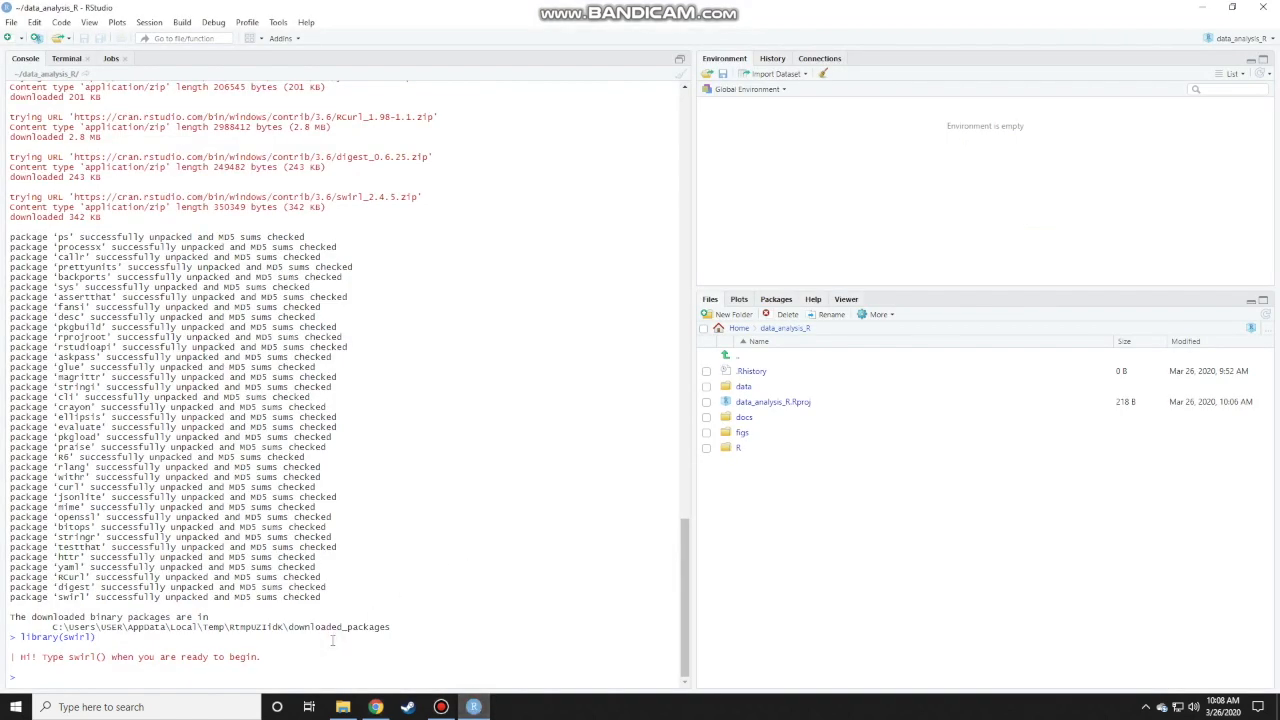
{"action": "type", "text": "install.cour"}
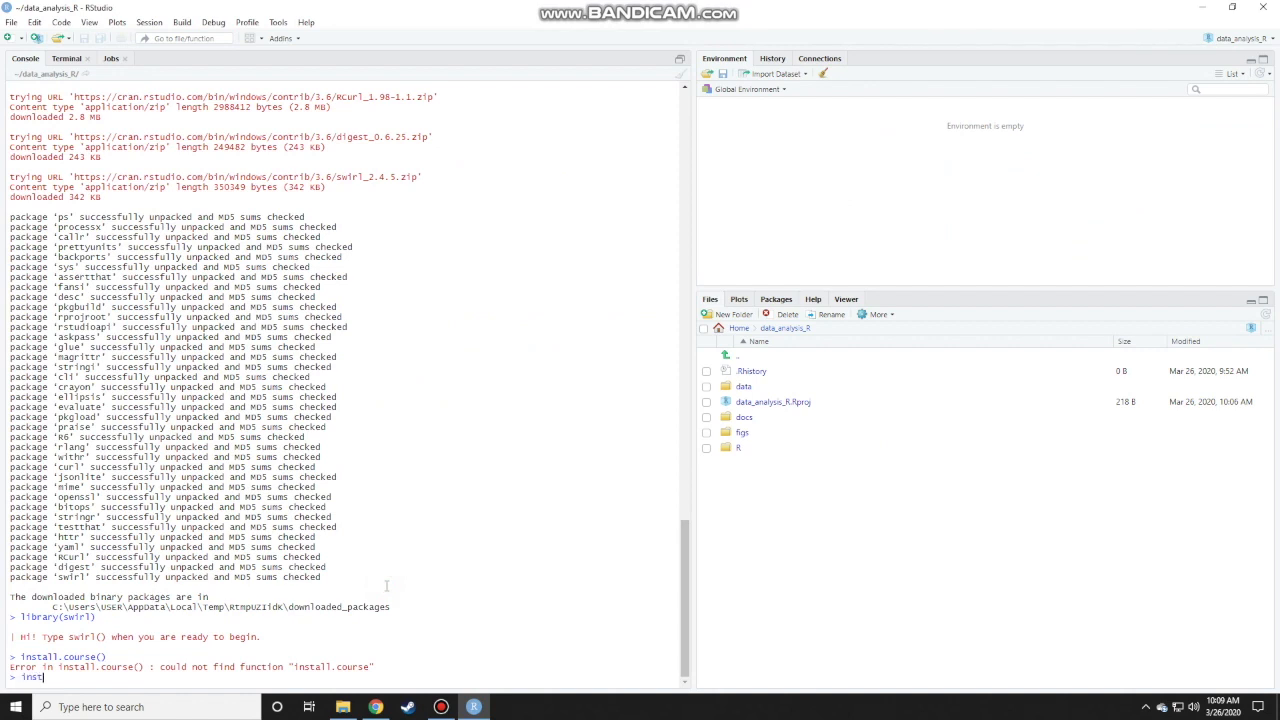
{"action": "type", "text": "all_course("}
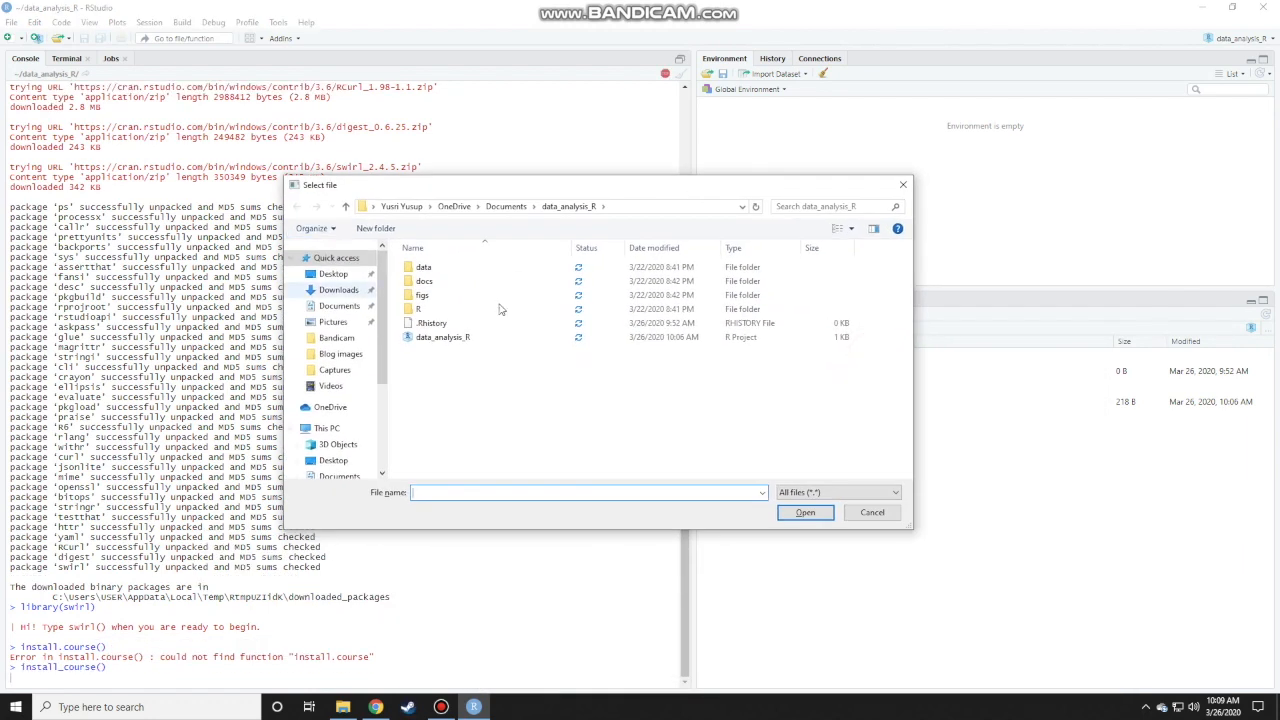
Choose IEG301_R_Programming_E.swc from Downloads so the course installs successfully
{"action": "left_click", "coordinate": [418, 308]}
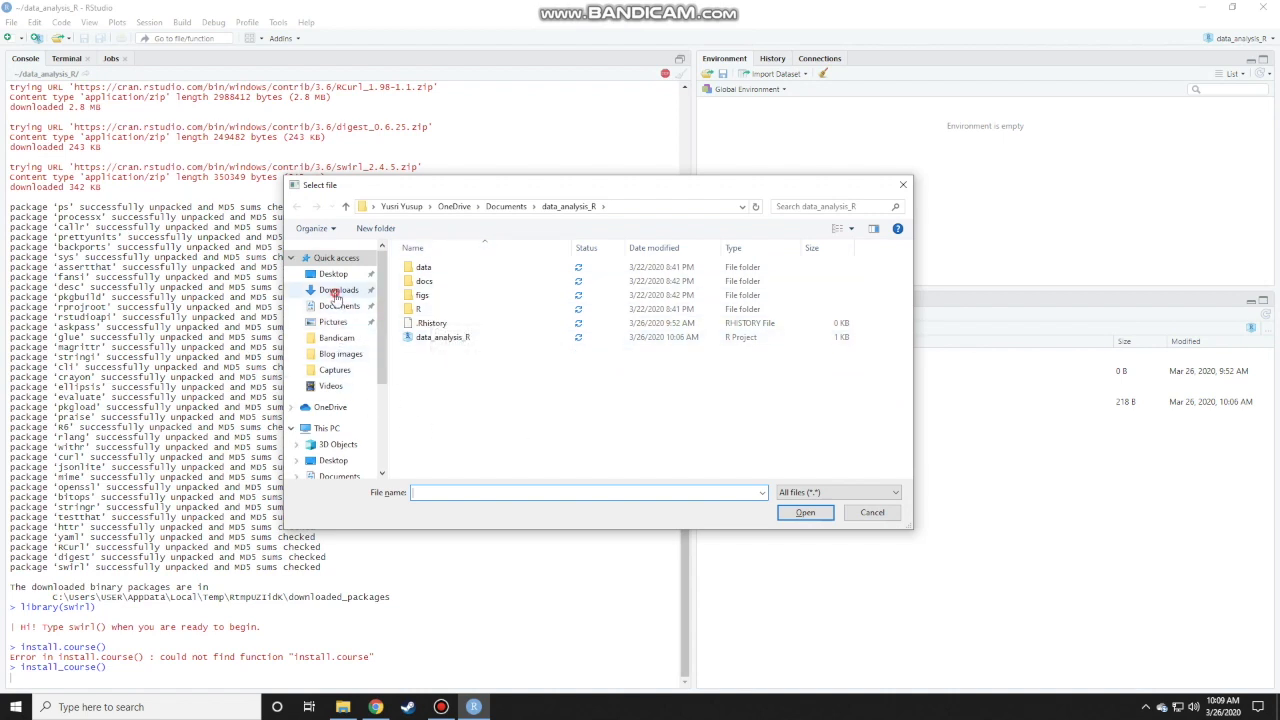
{"action": "left_click", "coordinate": [340, 290]}
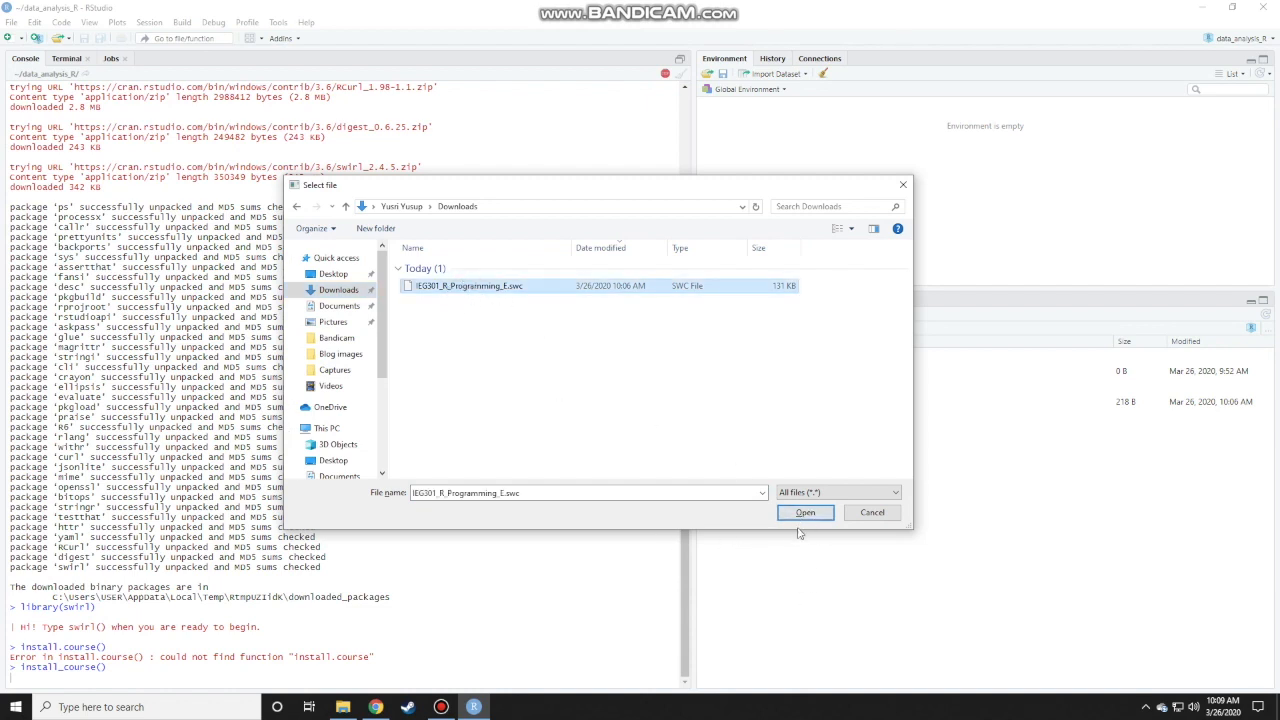
{"action": "left_click", "coordinate": [804, 512]}
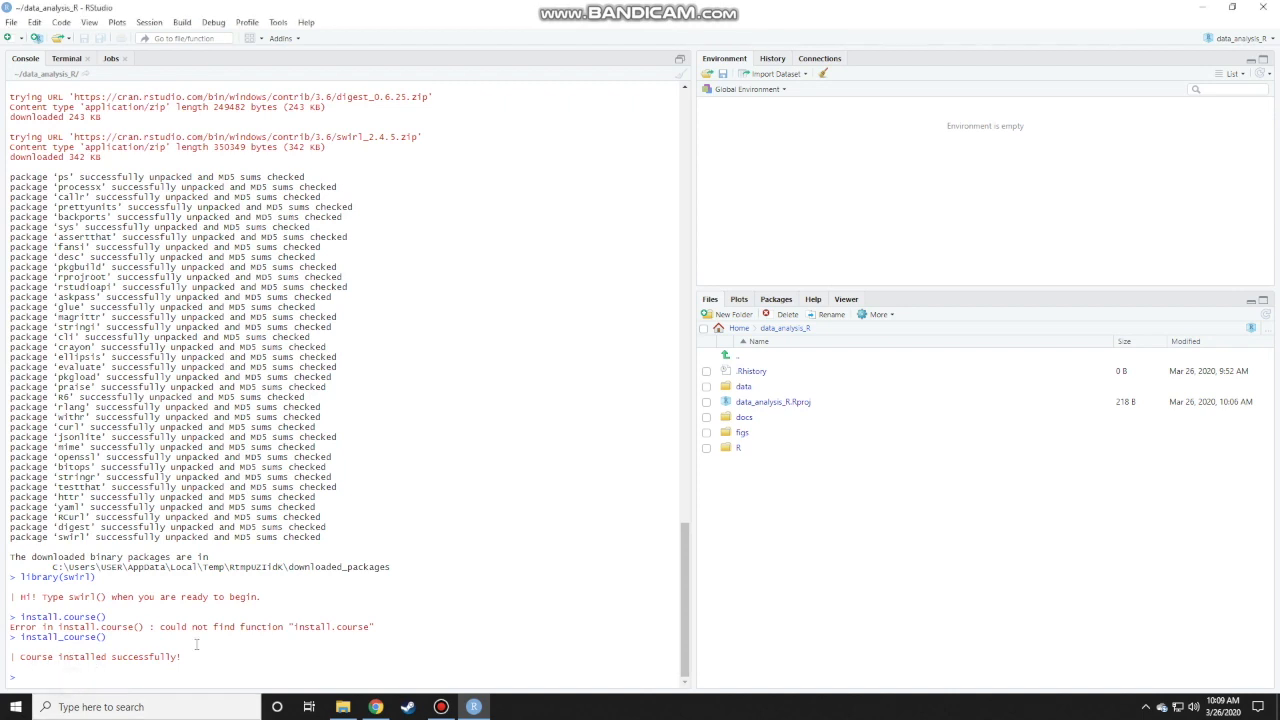
Start swirl() and enter the name 'yusriYusuf' at the 'What shall I call you?' prompt
{"action": "left_click", "coordinate": [374, 708]}
{"action": "type", "text": "swirl("}
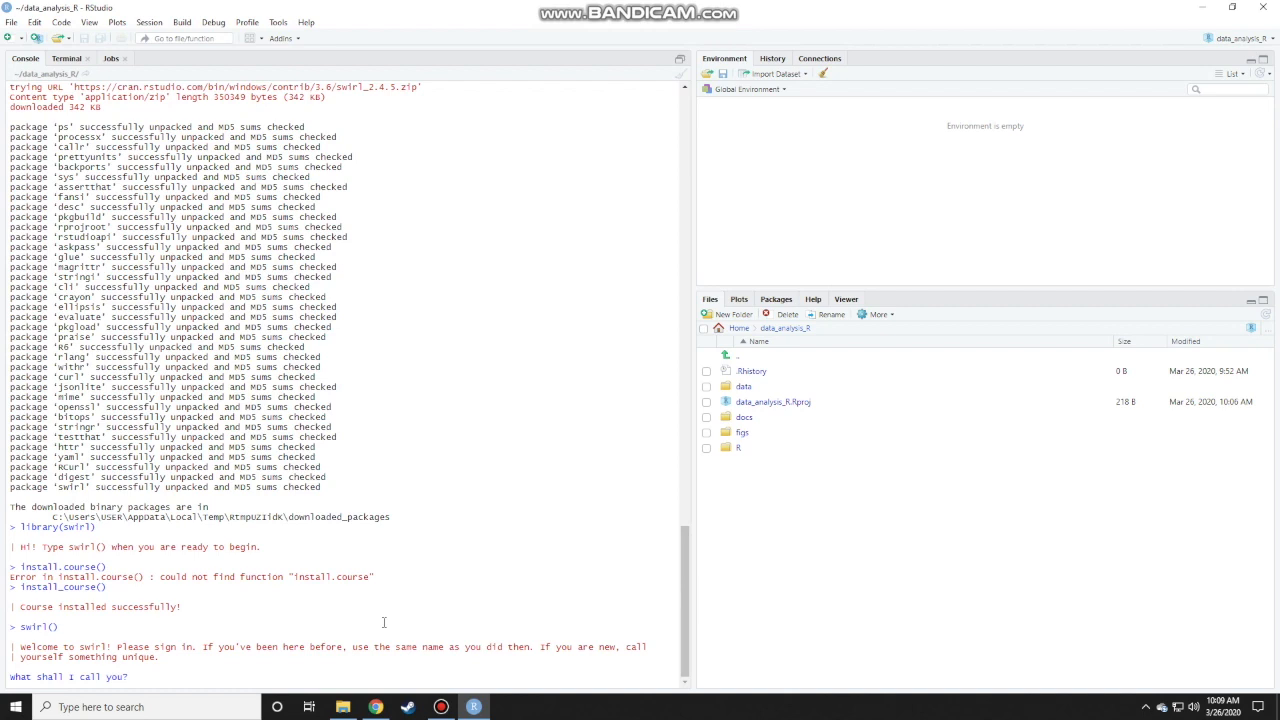
{"action": "type", "text": "yusri"}
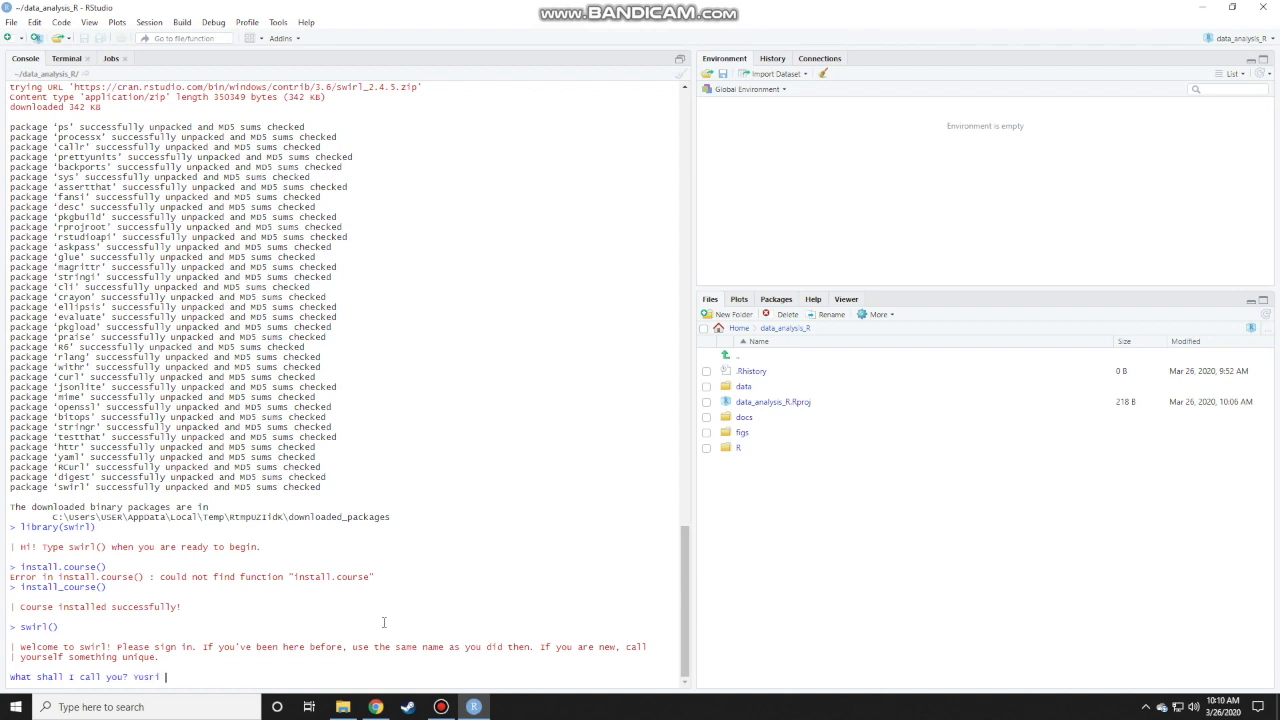
{"action": "type", "text": "Yusuf"}
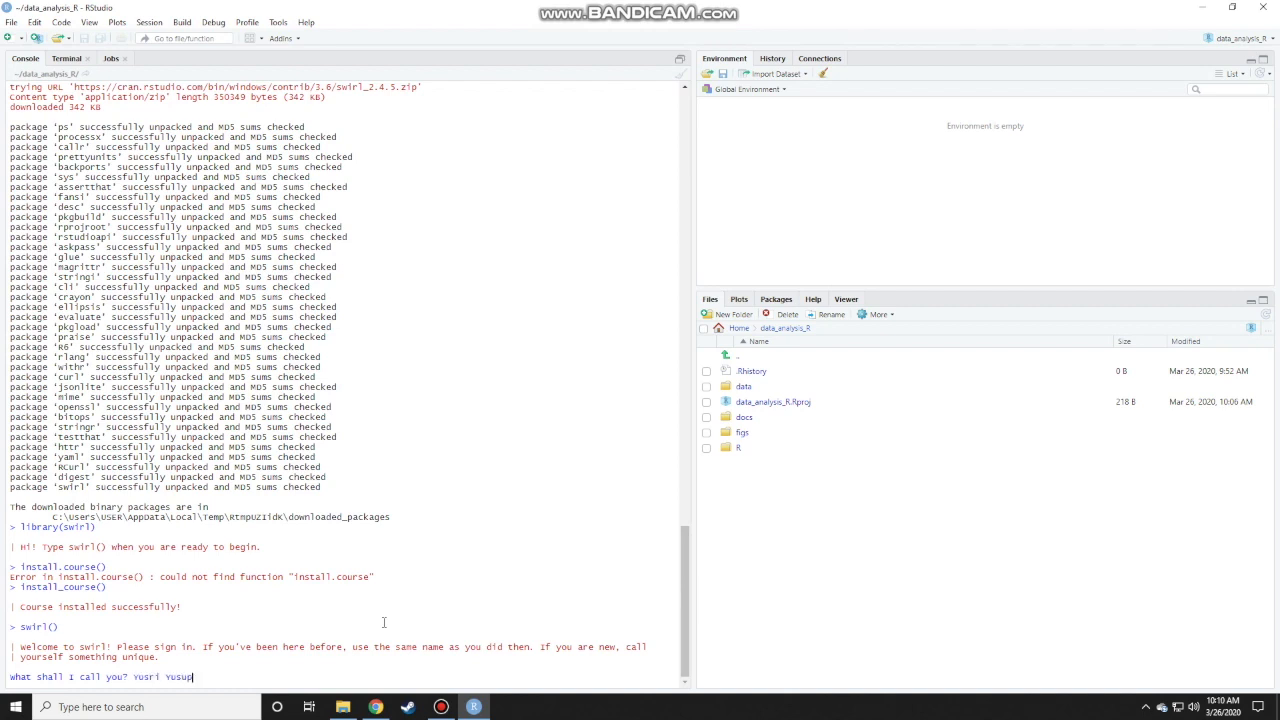
{"action": "key", "text": "enter"}
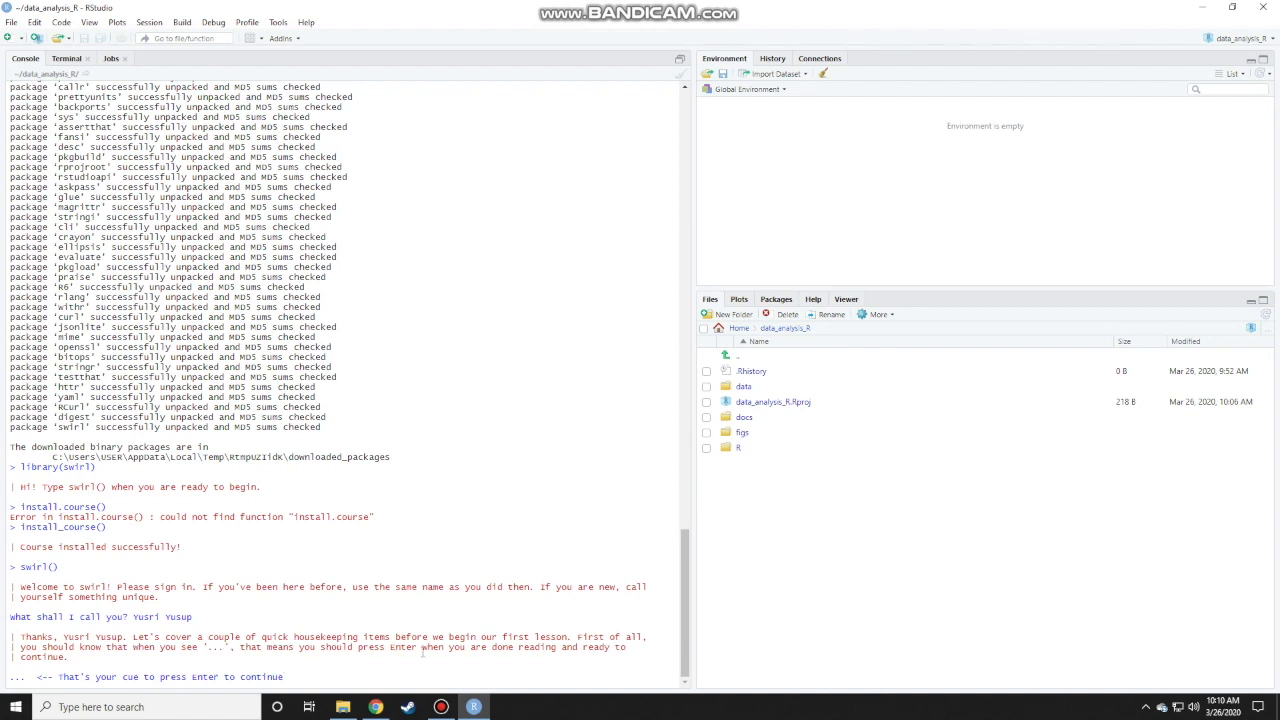
{"action": "mouse_move", "coordinate": [116, 696]}
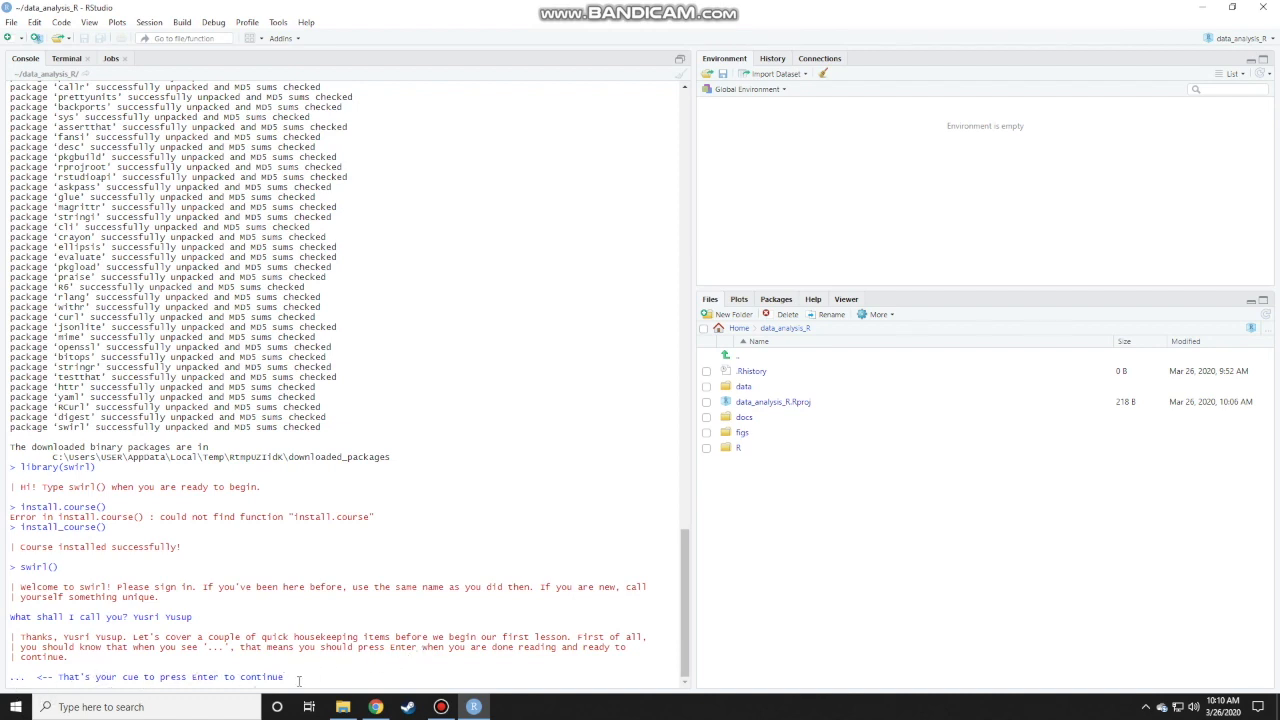
Continue through swirl's housekeeping messages and answer 1 to reach 'Let's get started!'
{"action": "key", "text": "enter"}
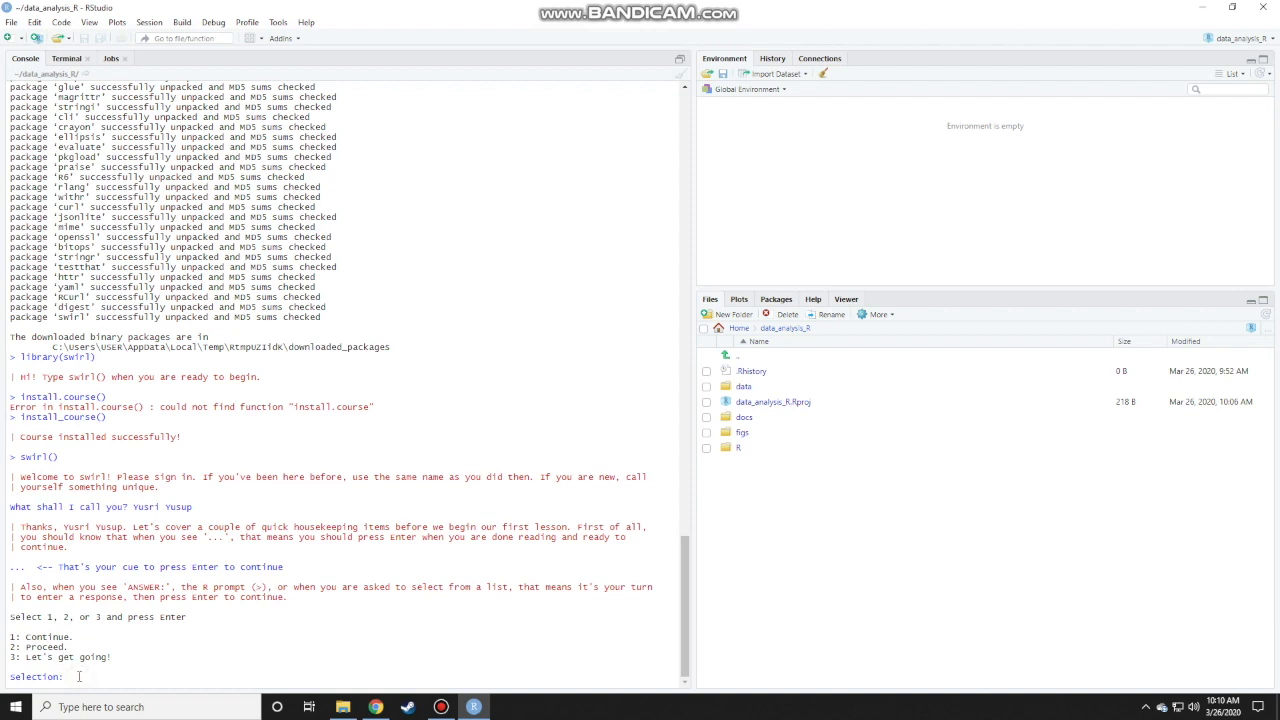
{"action": "type", "text": "1"}
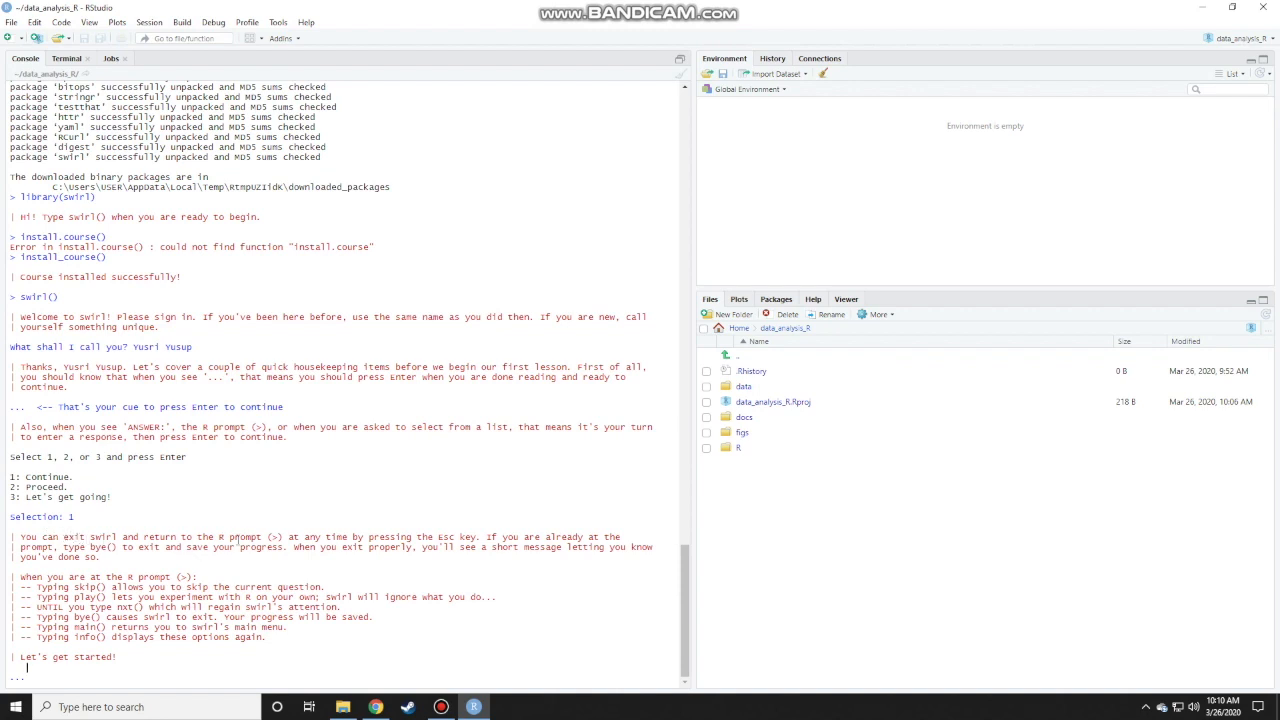
{"action": "mouse_move", "coordinate": [456, 540]}
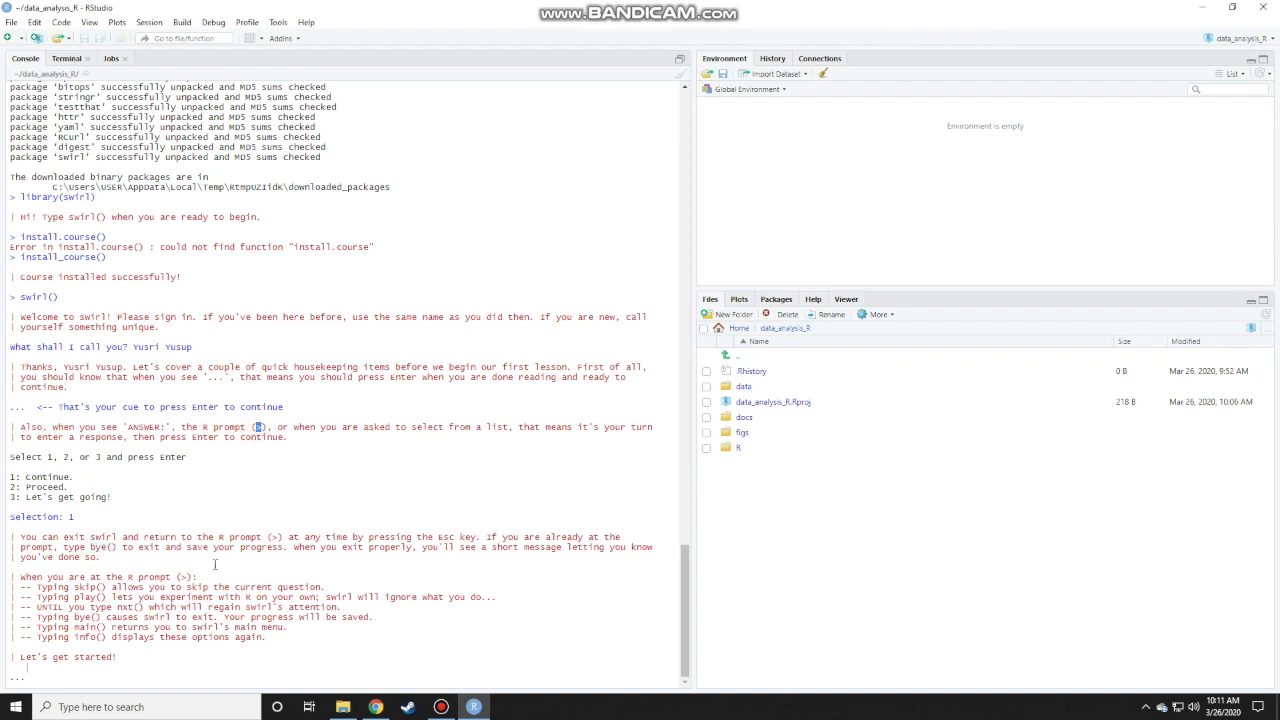
{"action": "mouse_move", "coordinate": [264, 560]}
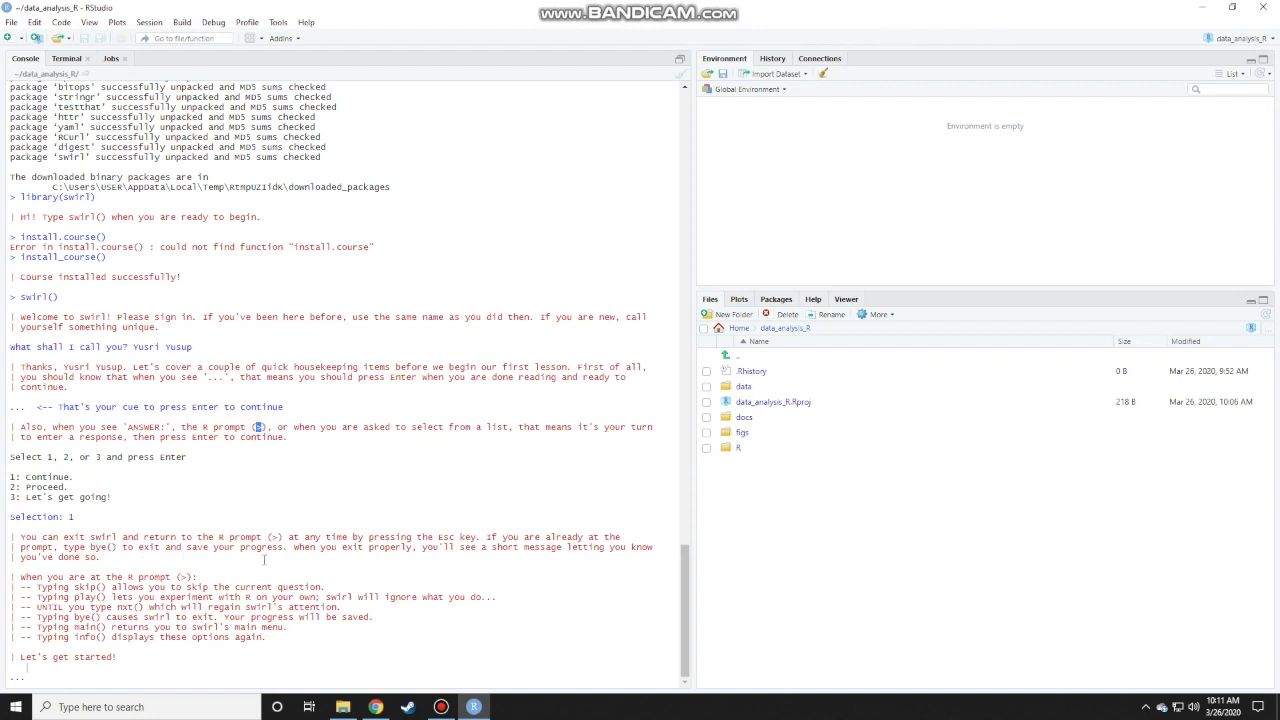
{"action": "mouse_move", "coordinate": [524, 550]}
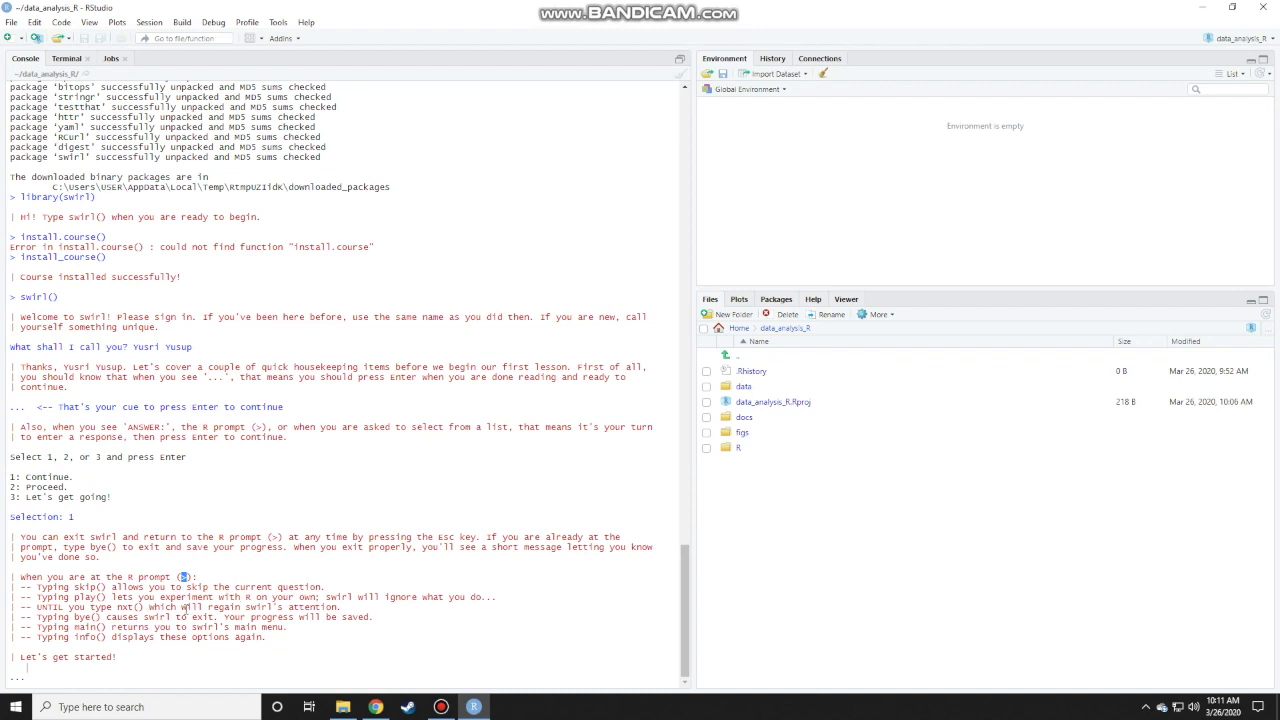
{"action": "mouse_move", "coordinate": [316, 588]}
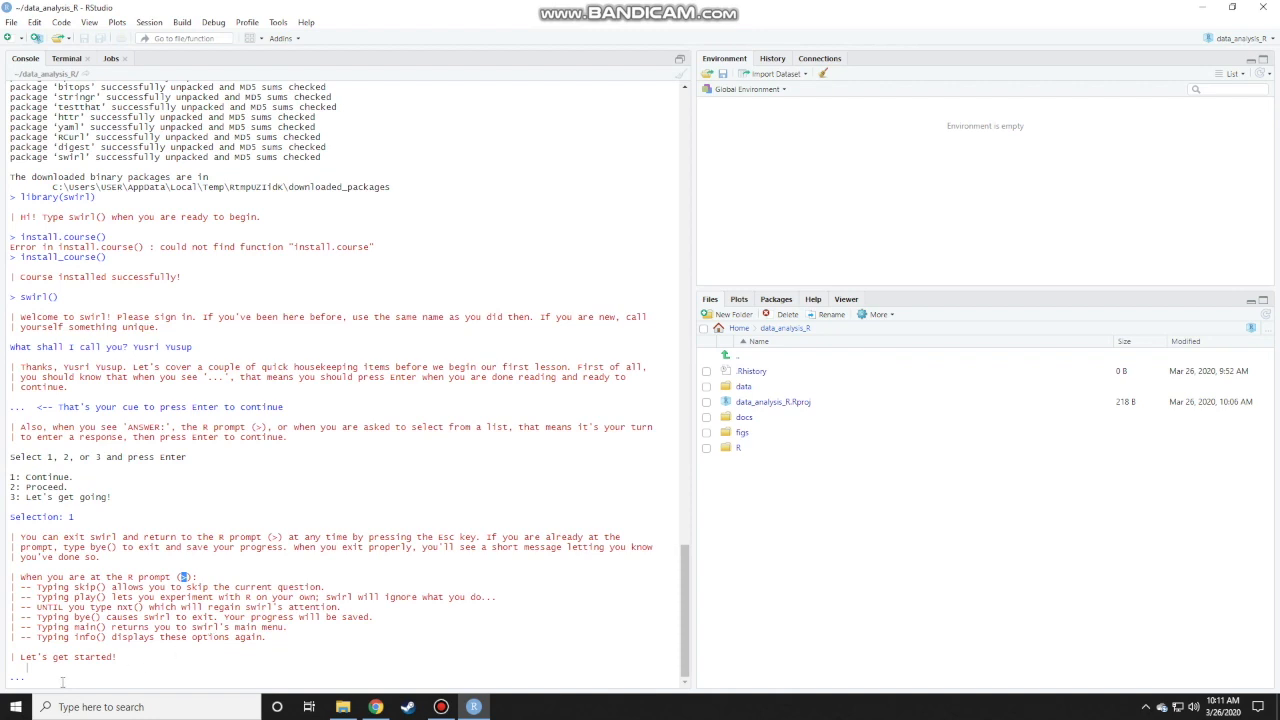
Select course 1, IEG301 R Programming, and its lesson 1 Basic Building Blocks
{"action": "key", "text": "enter"}
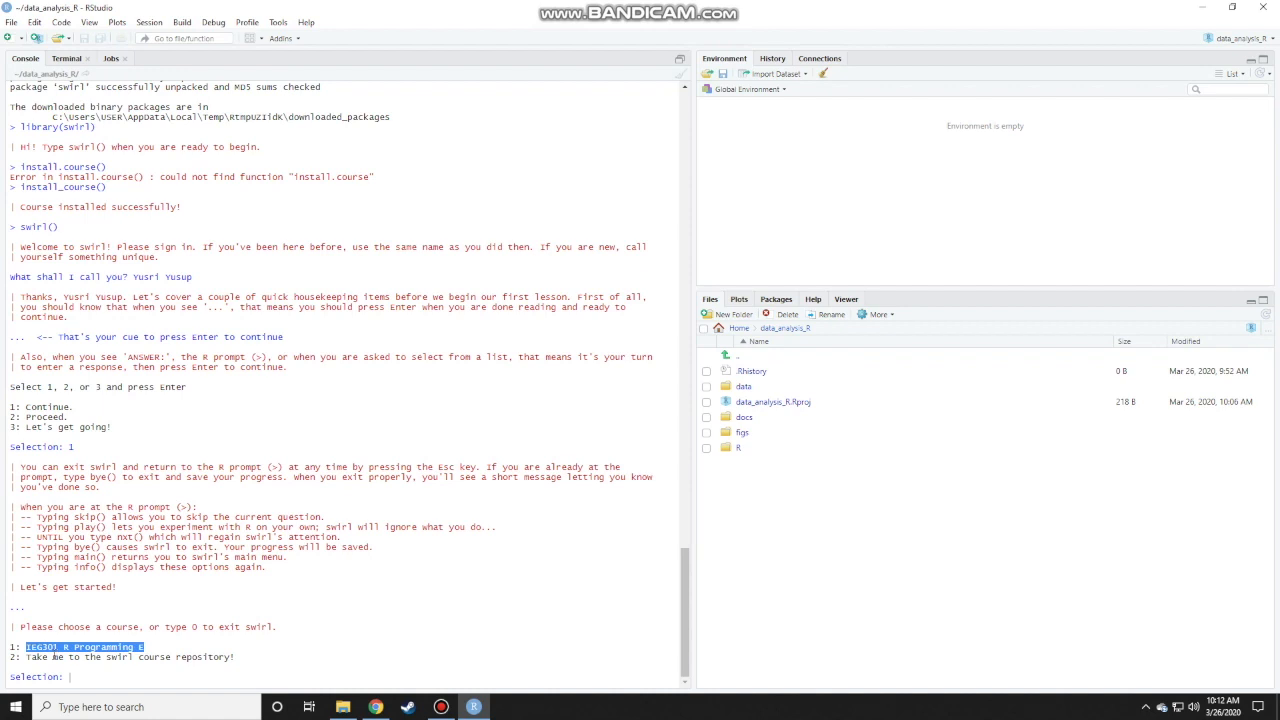
{"action": "mouse_move", "coordinate": [108, 664]}
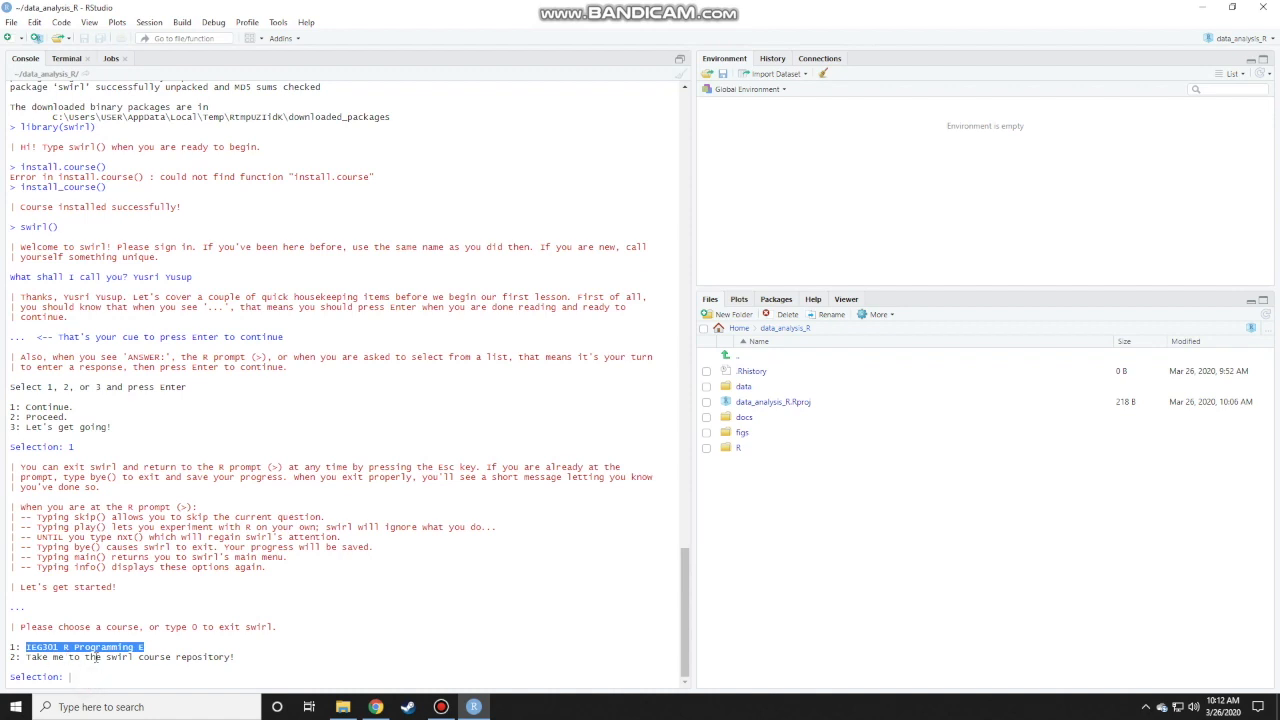
{"action": "mouse_move", "coordinate": [96, 700]}
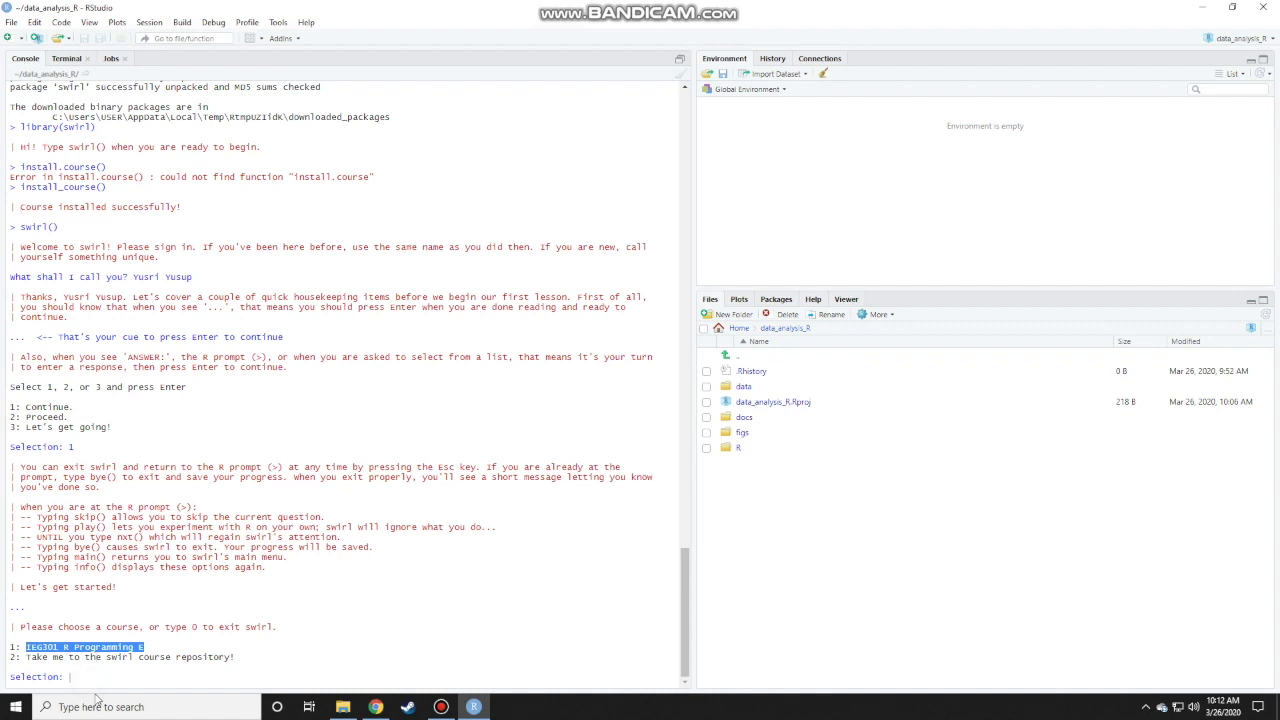
{"action": "type", "text": "1"}
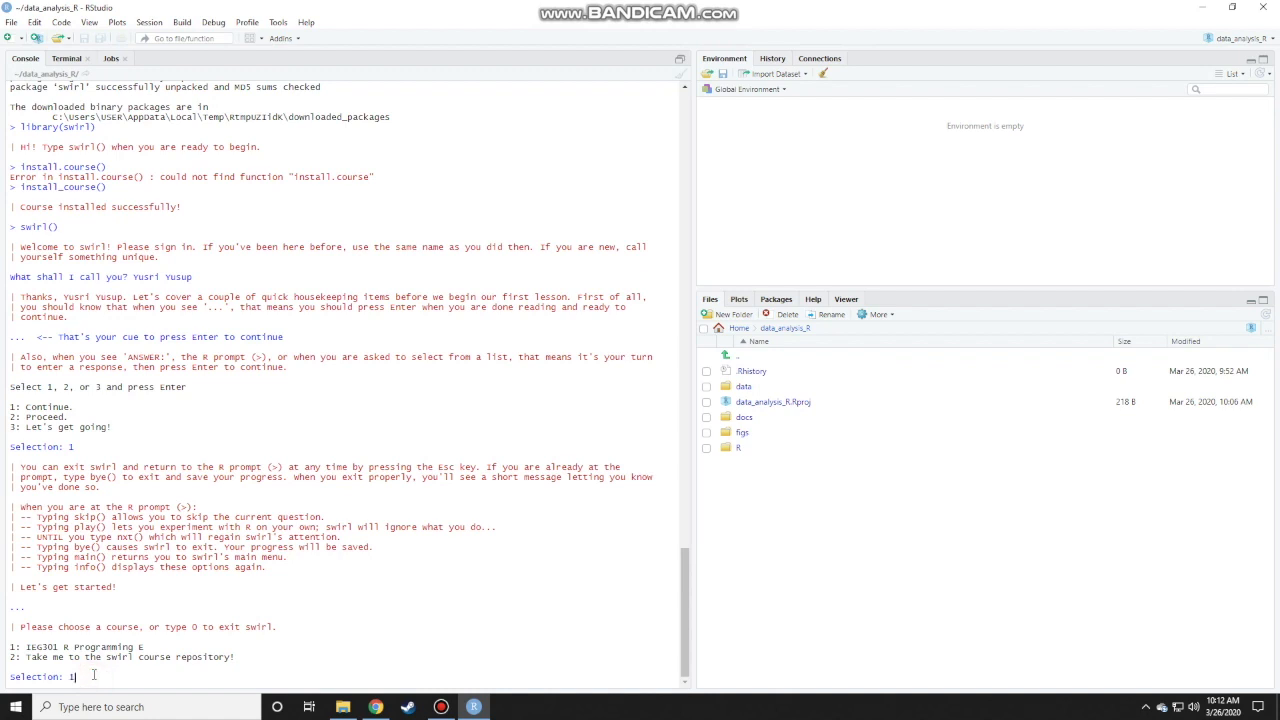
{"action": "key", "text": "enter"}
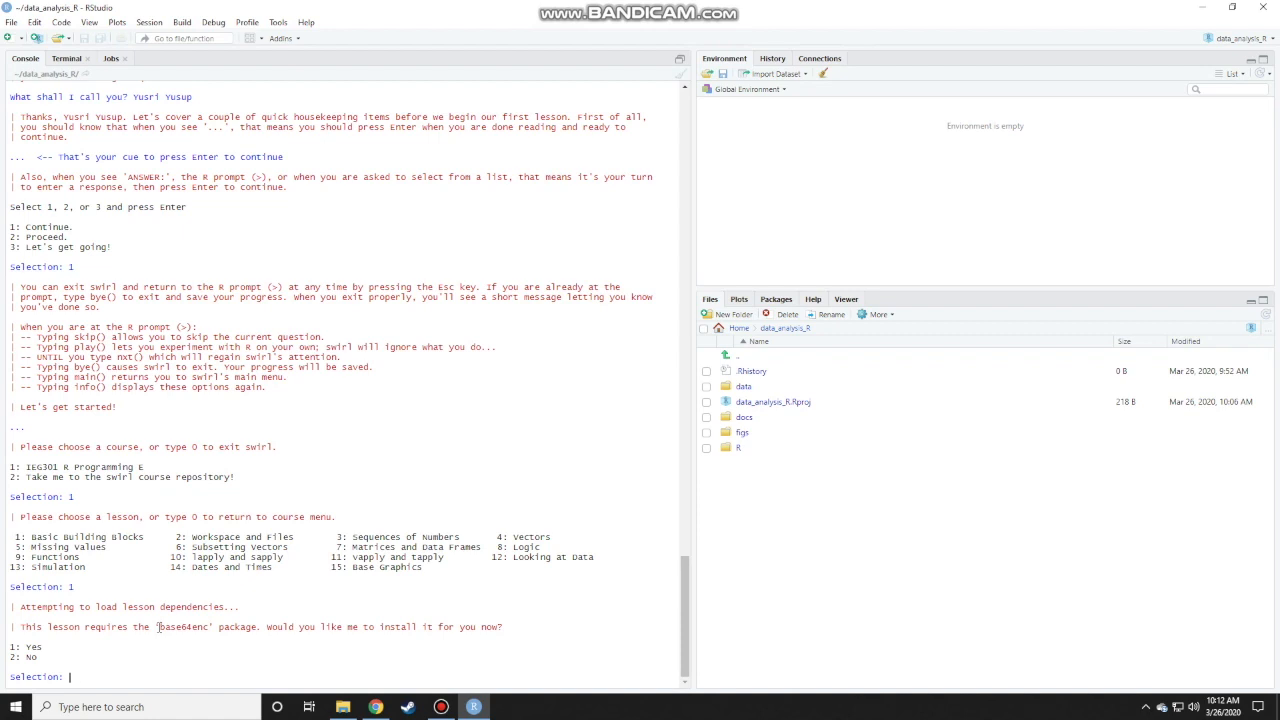
Answer 1 (Yes) so swirl installs and loads 'base64enc' and the lesson starts at 0%
{"action": "double_click", "coordinate": [184, 628]}
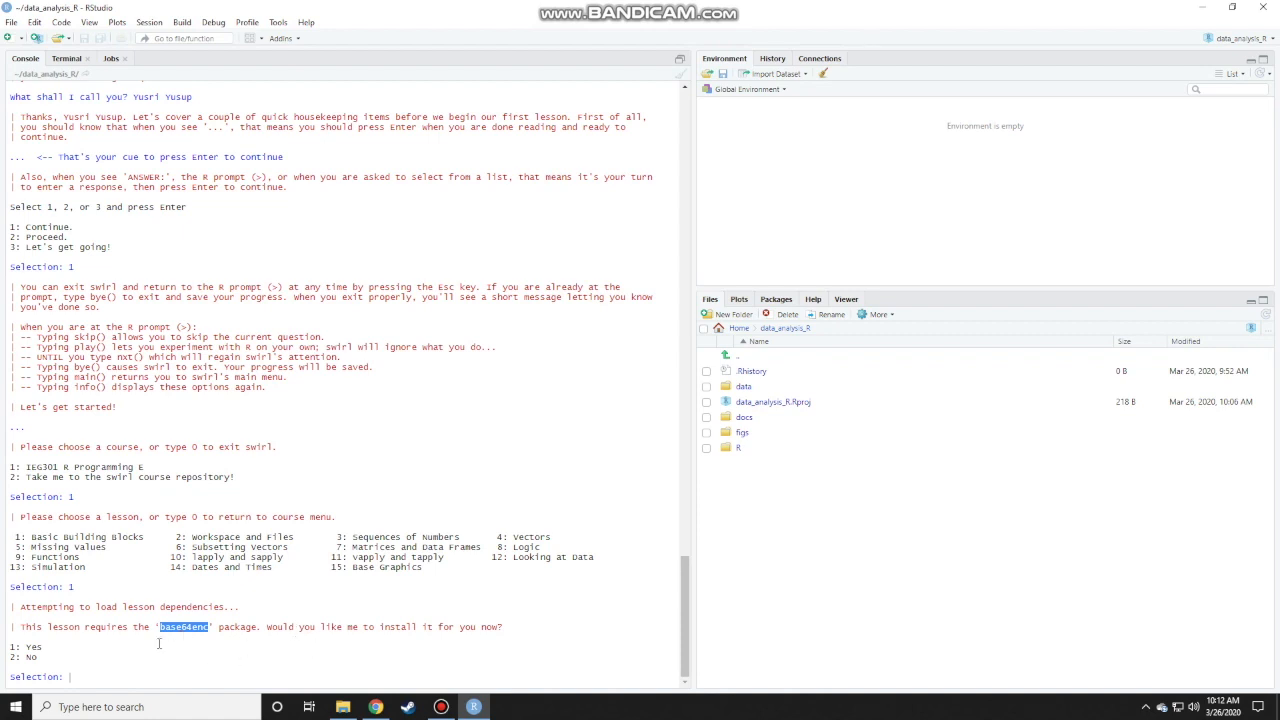
{"action": "mouse_move", "coordinate": [264, 642]}
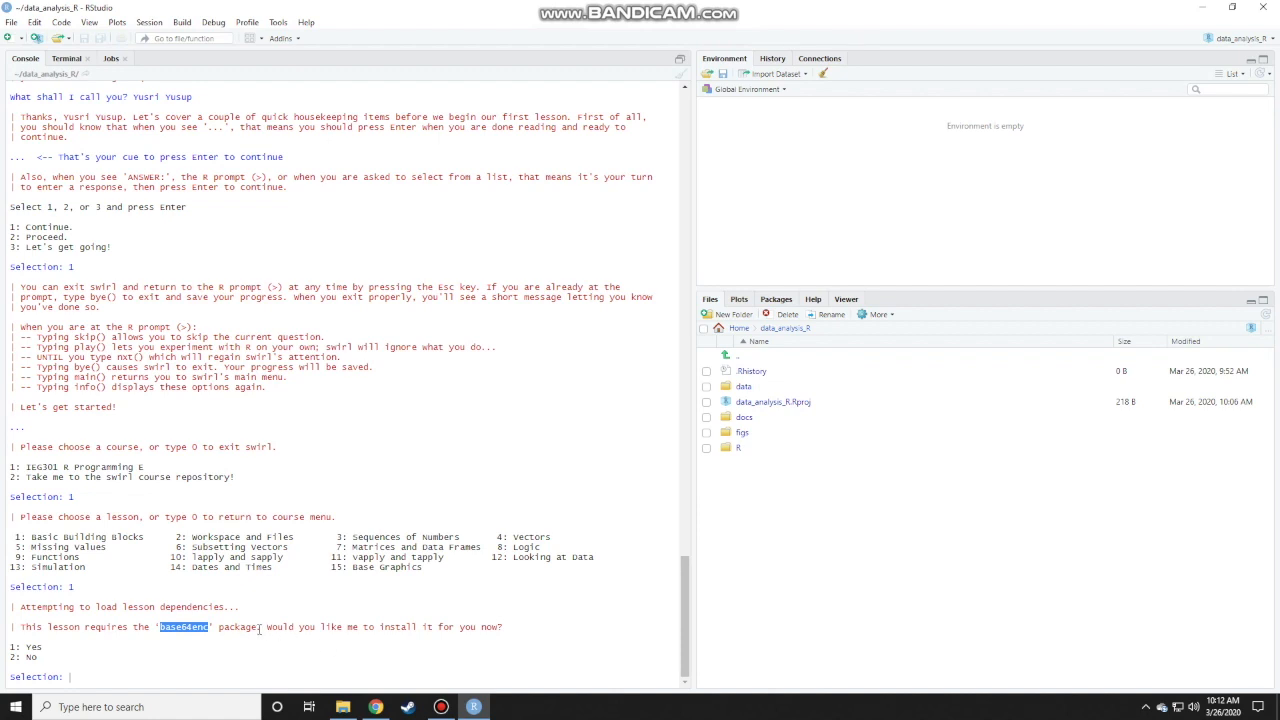
{"action": "mouse_move", "coordinate": [204, 664]}
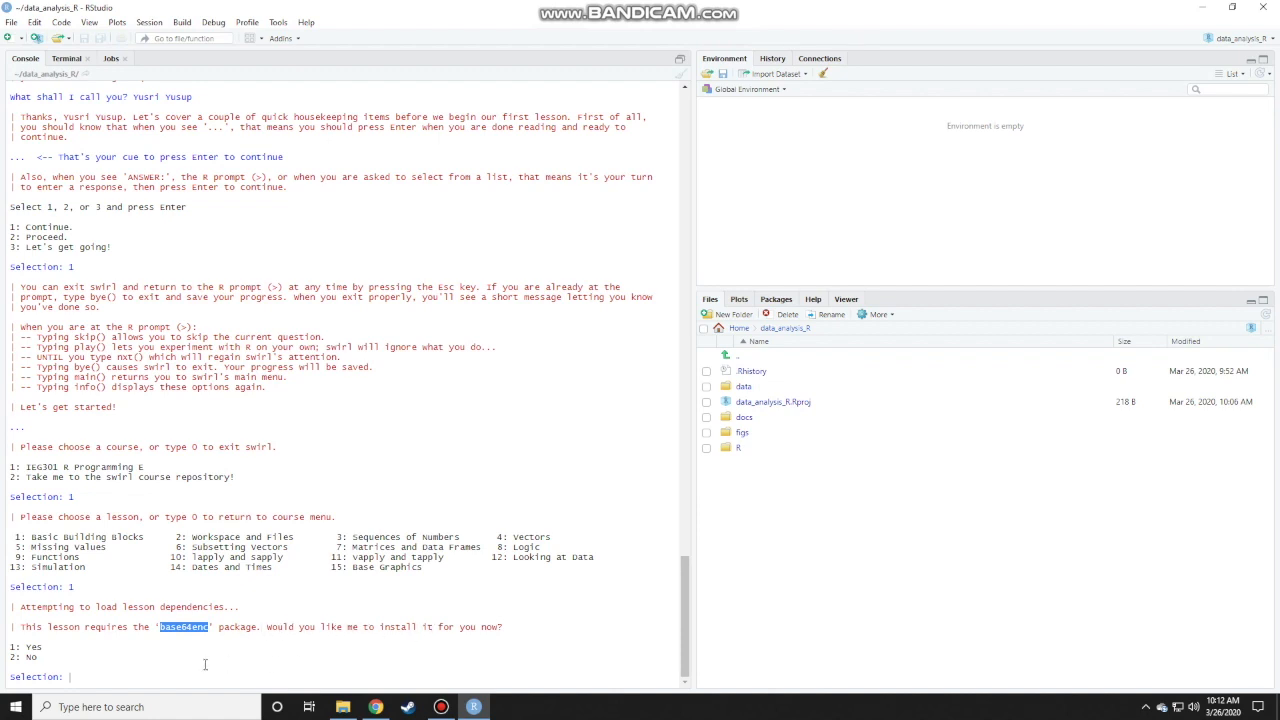
{"action": "type", "text": "1"}
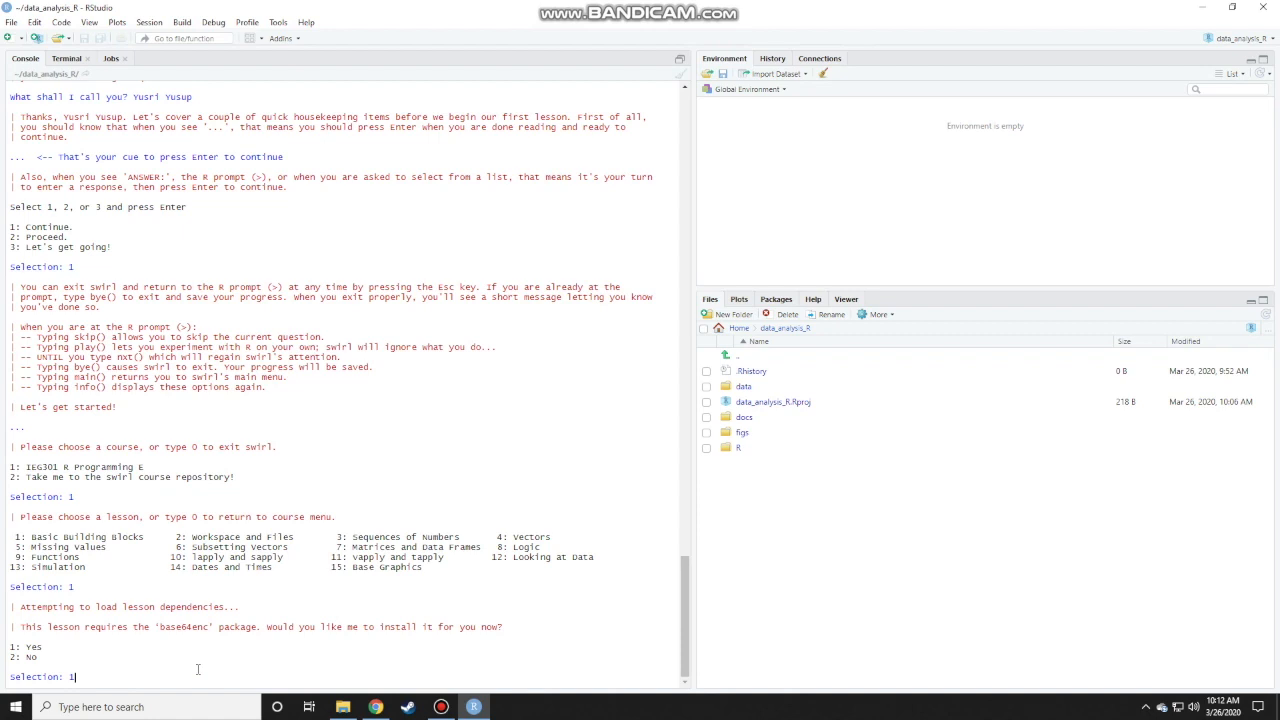
{"action": "key", "text": "enter"}
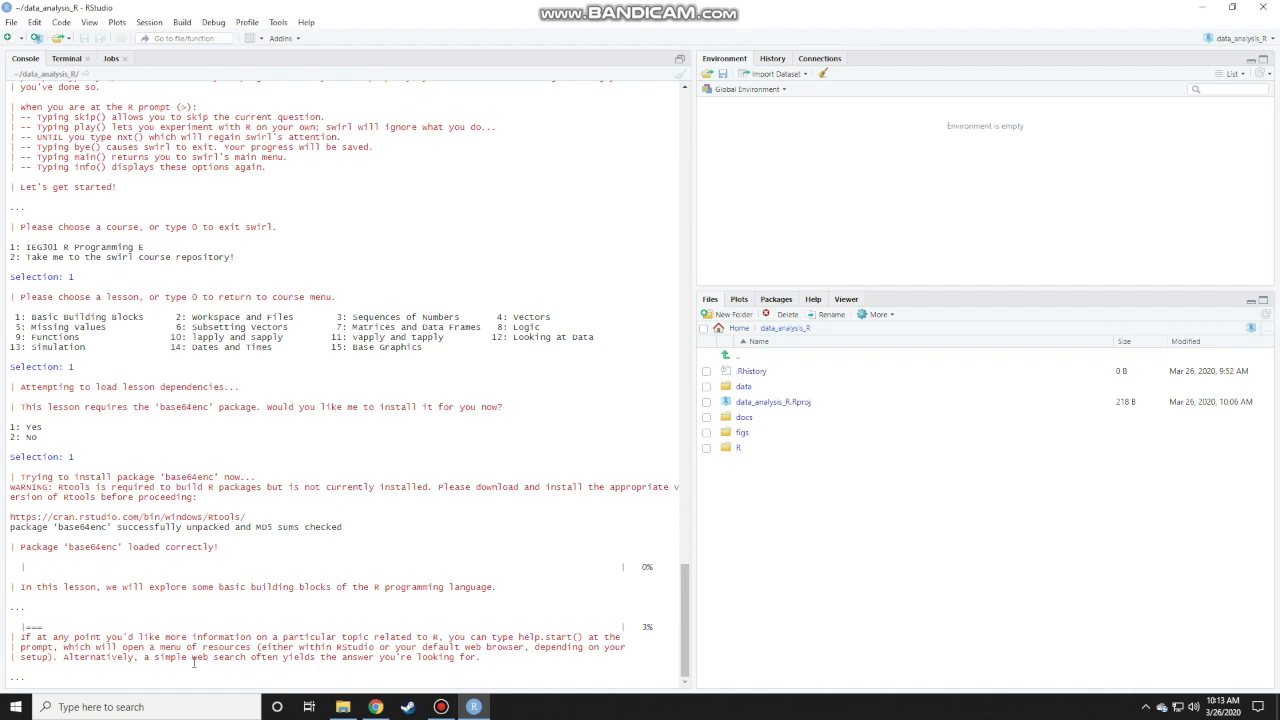
Enter 5 + 7 at the prompt so it returns 12 and progress reaches 8%
{"action": "key", "text": "Return"}
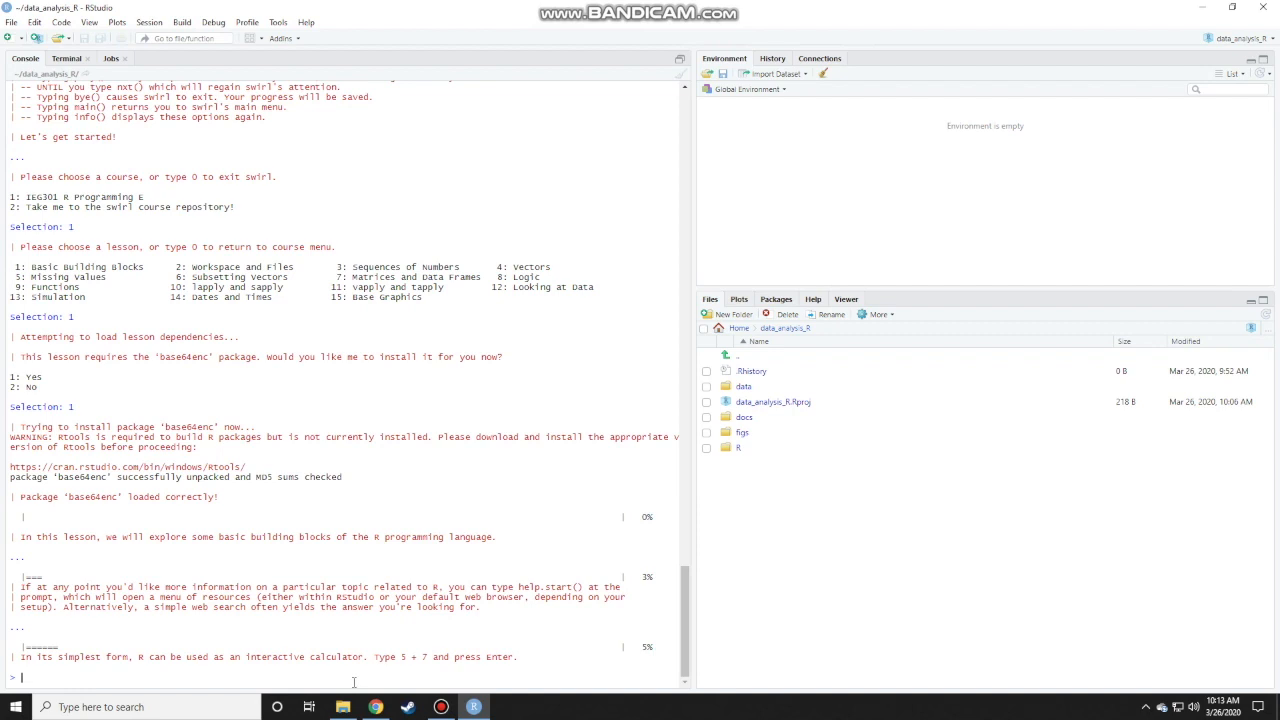
{"action": "type", "text": "5 + 7"}
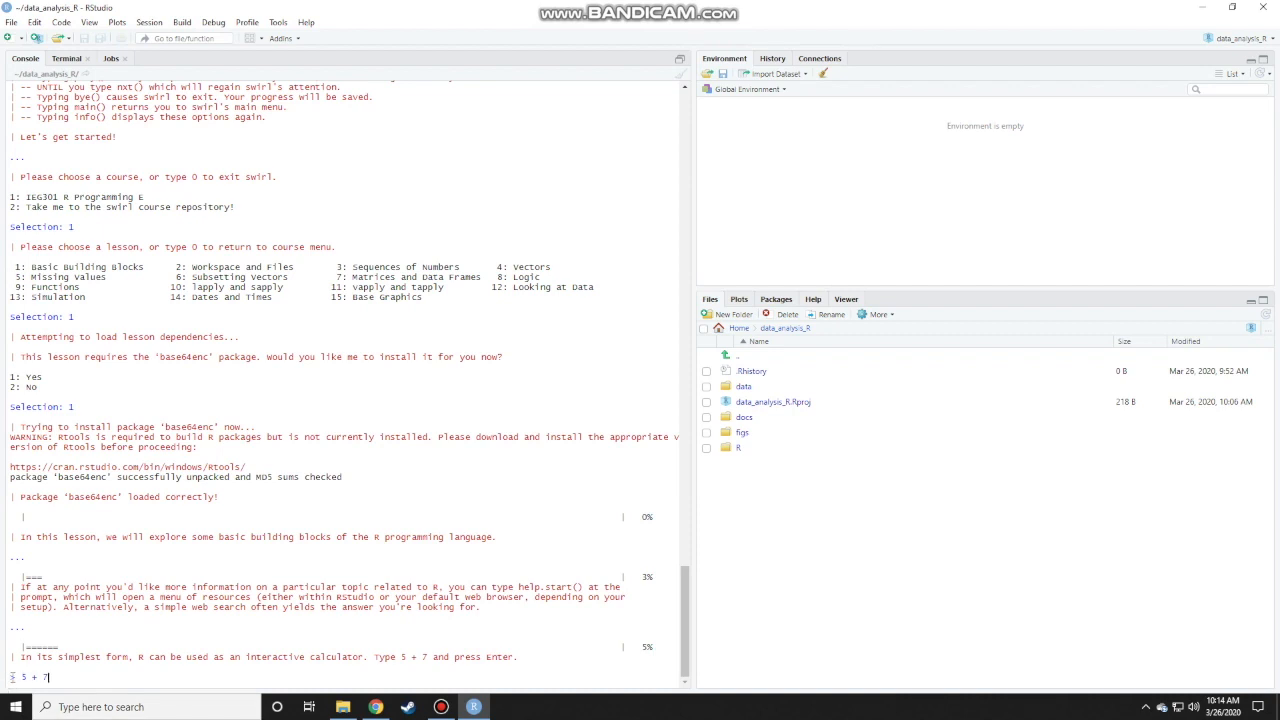
{"action": "key", "text": "enter"}
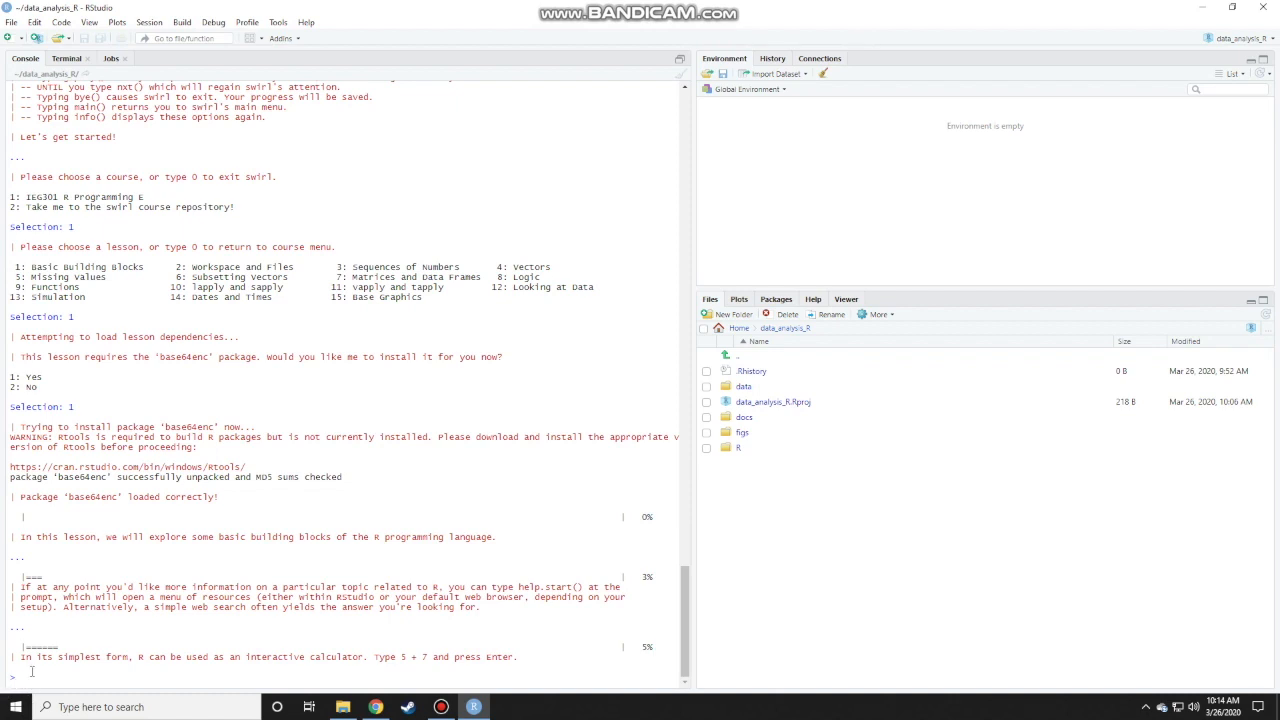
{"action": "mouse_move", "coordinate": [84, 680]}
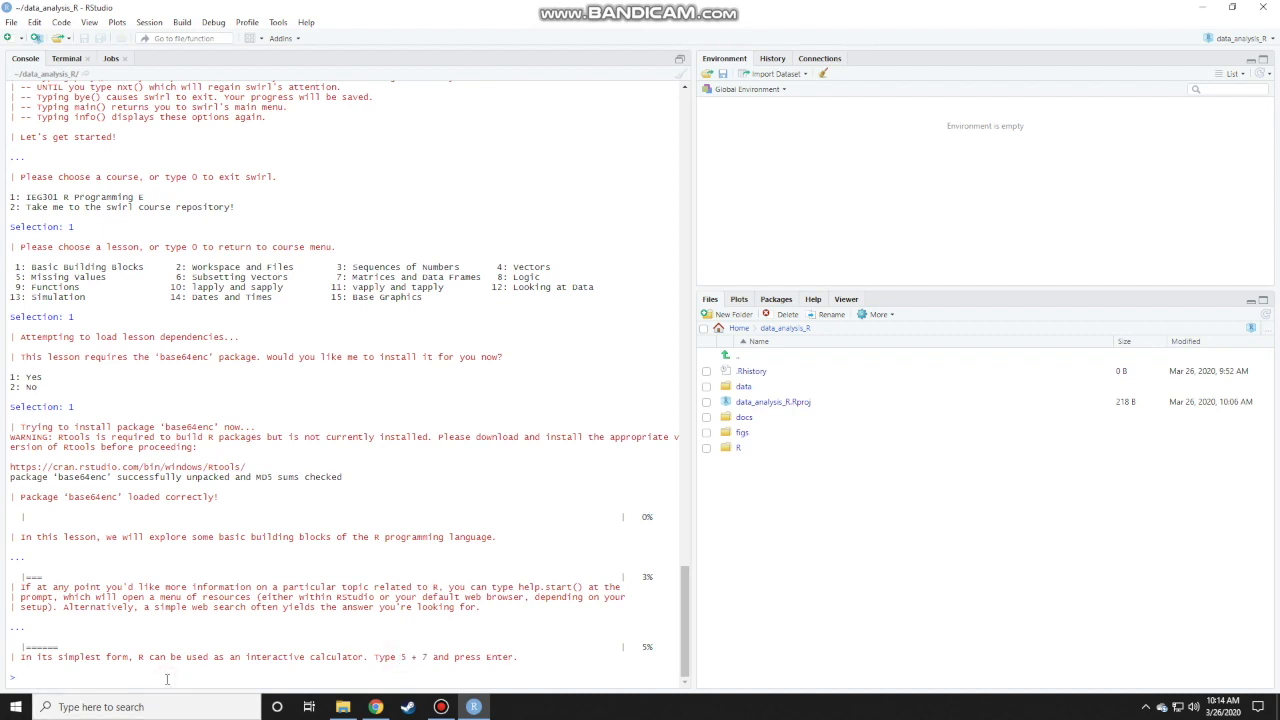
{"action": "type", "text": "5 +"}
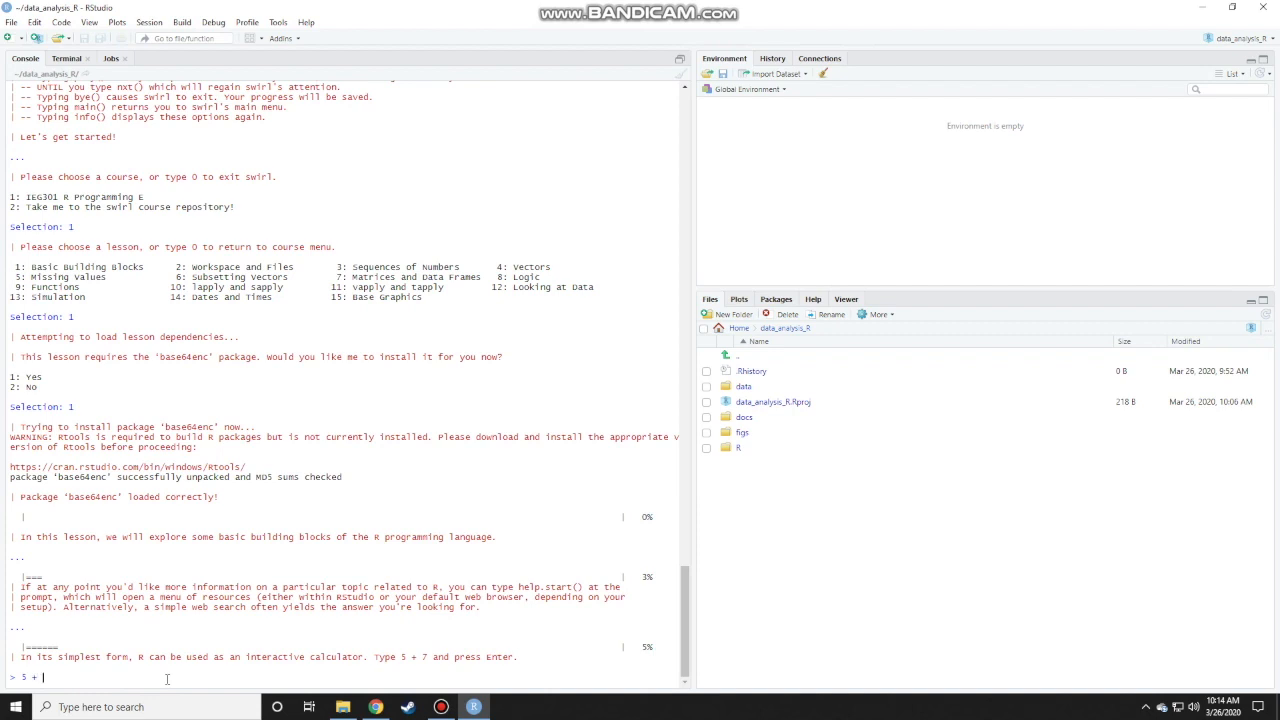
{"action": "type", "text": "7"}
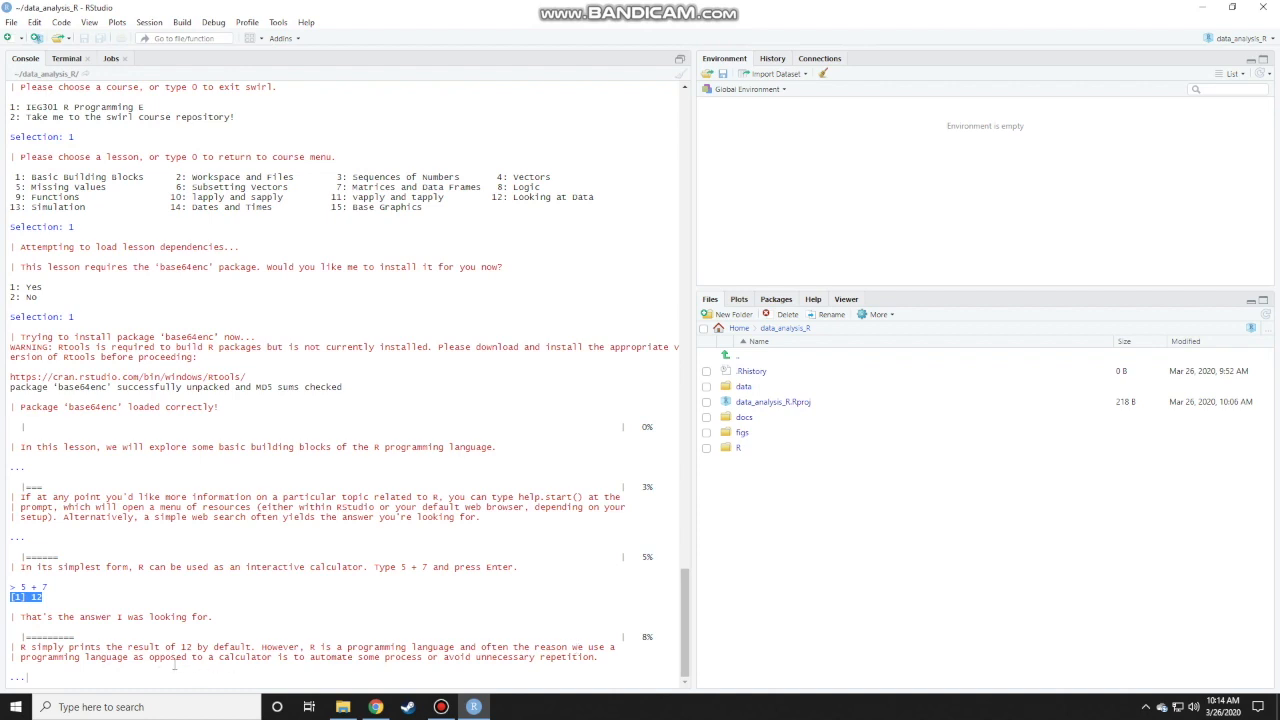
{"action": "mouse_move", "coordinate": [256, 678]}
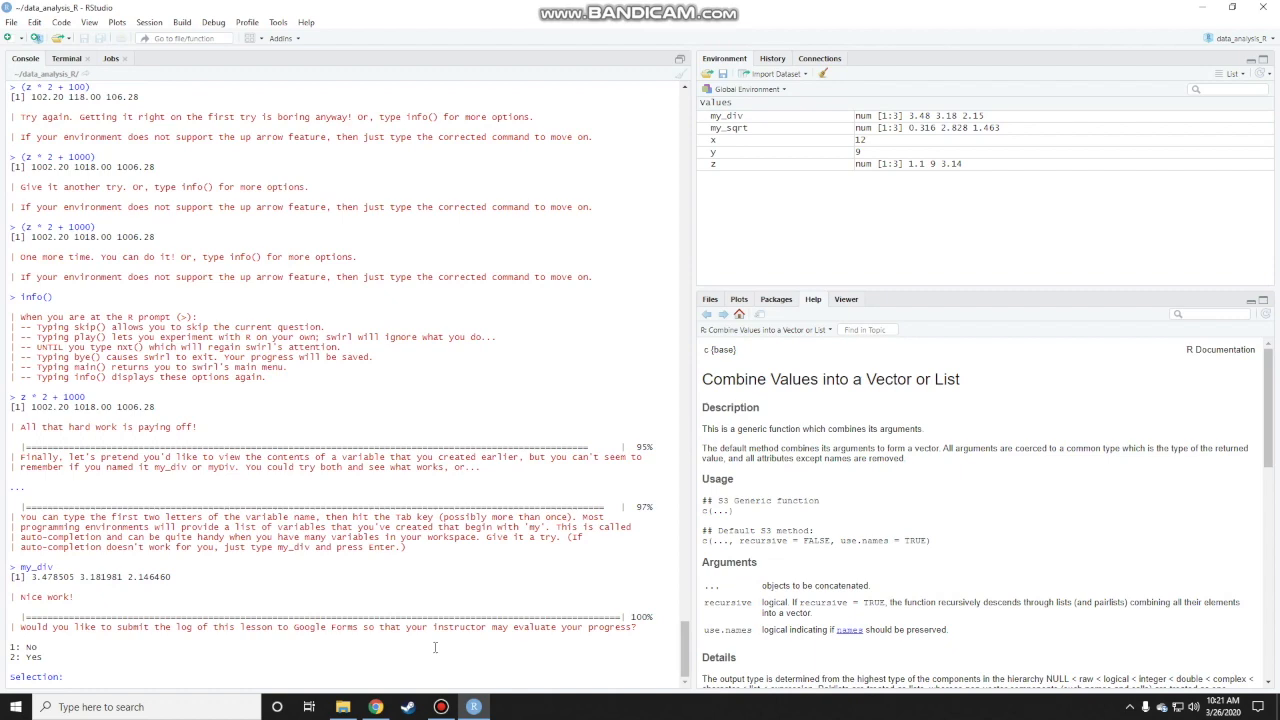
Answer 2 (Yes) to send the completed lesson's log to Google Forms
{"action": "type", "text": "2"}
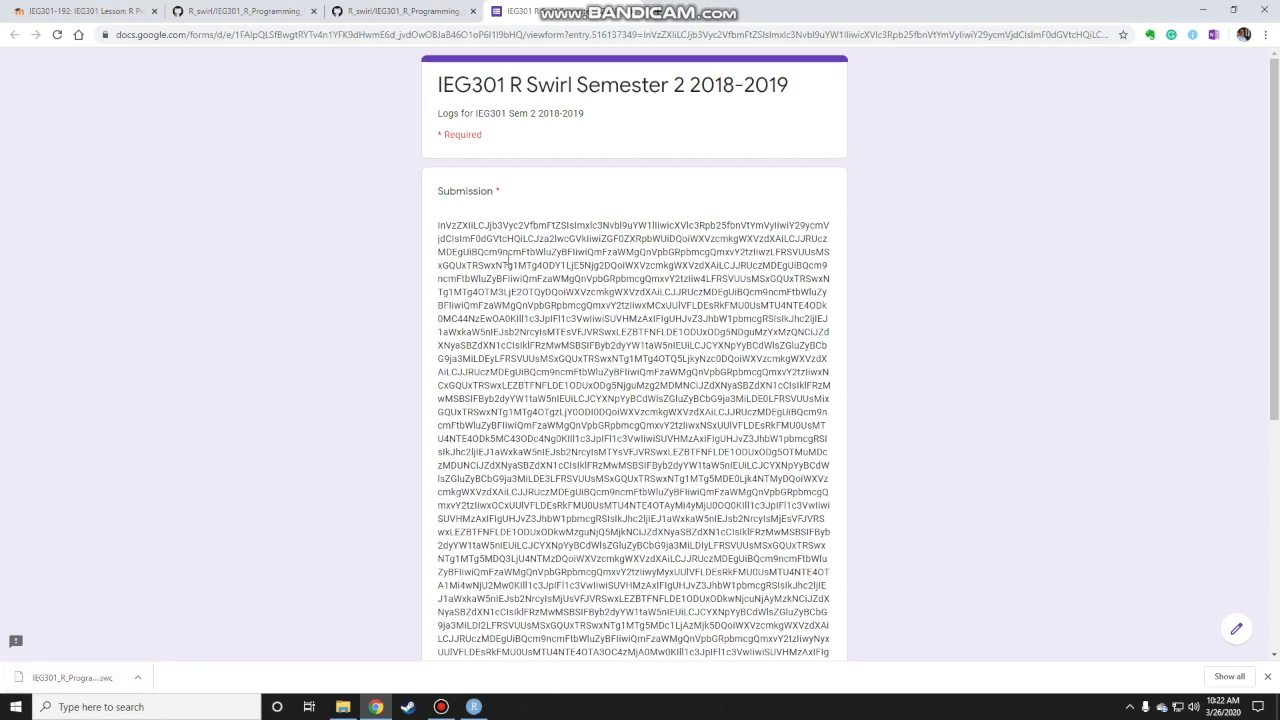
Submit the prefilled IEG301 swirl log form so the response is recorded
{"action": "scroll", "scroll_direction": "down", "scroll_amount": 3}
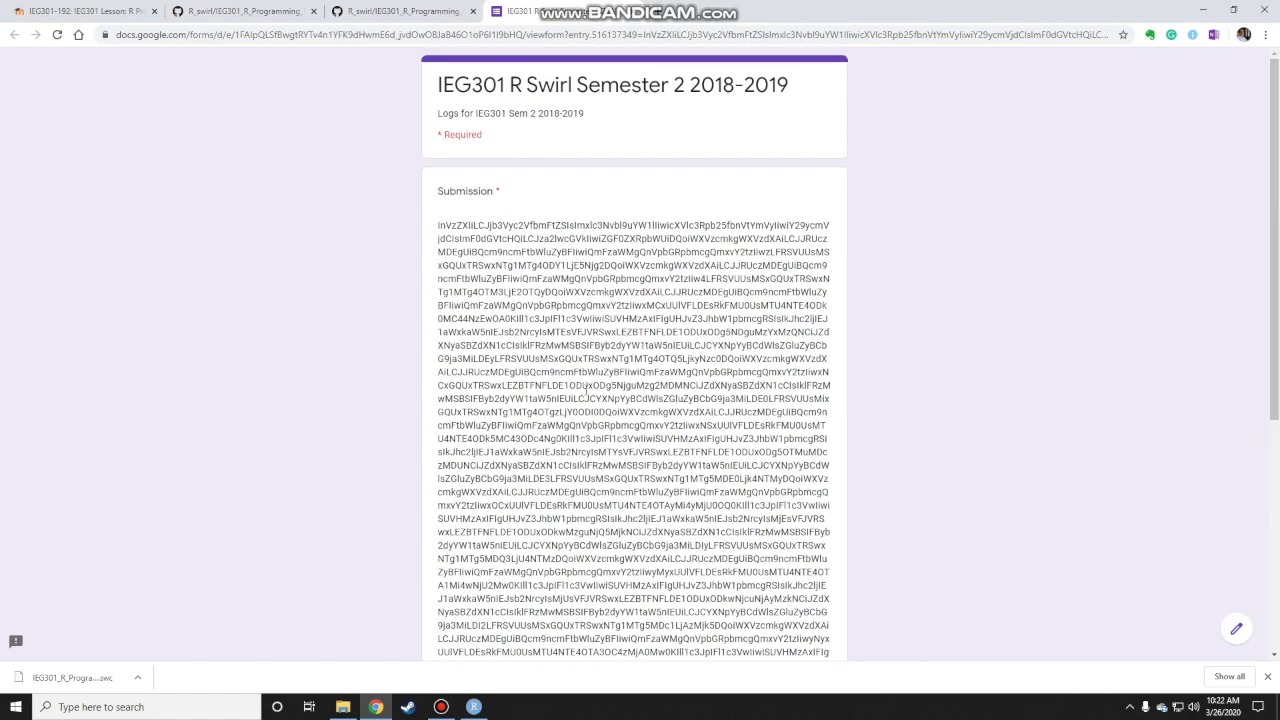
{"action": "scroll", "scroll_direction": "down", "scroll_amount": 3}
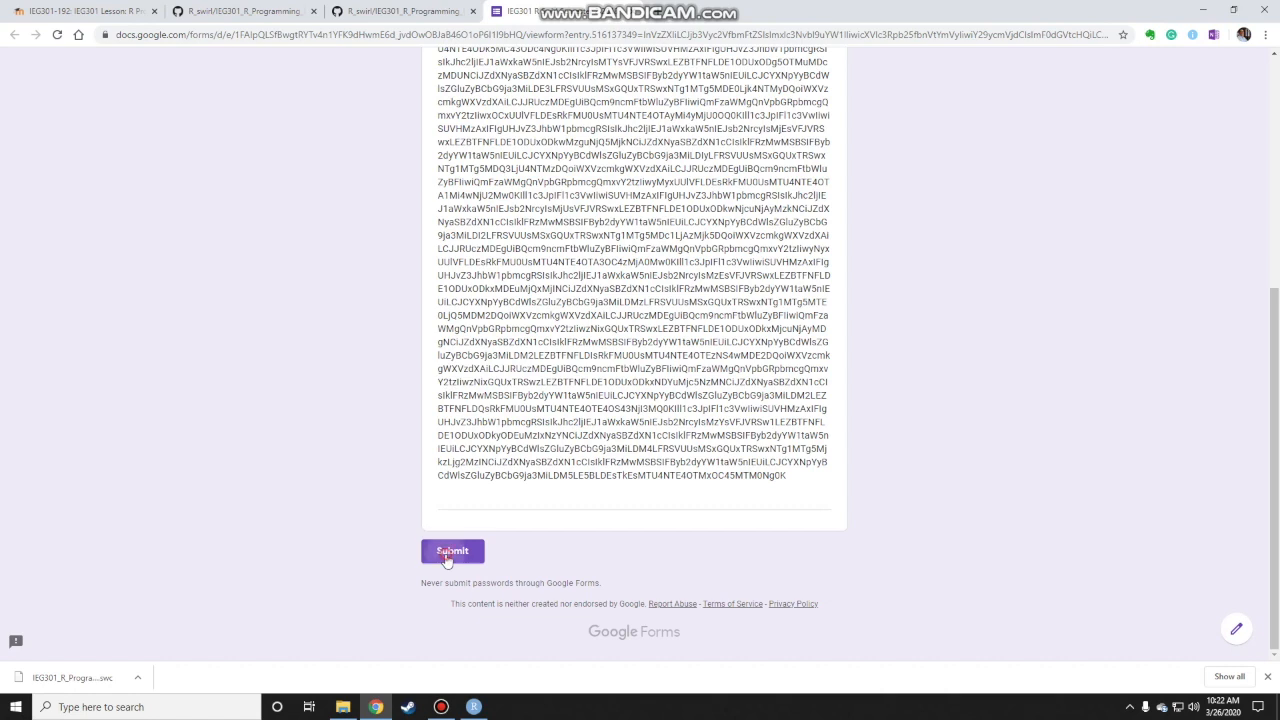
{"action": "left_click", "coordinate": [452, 552]}
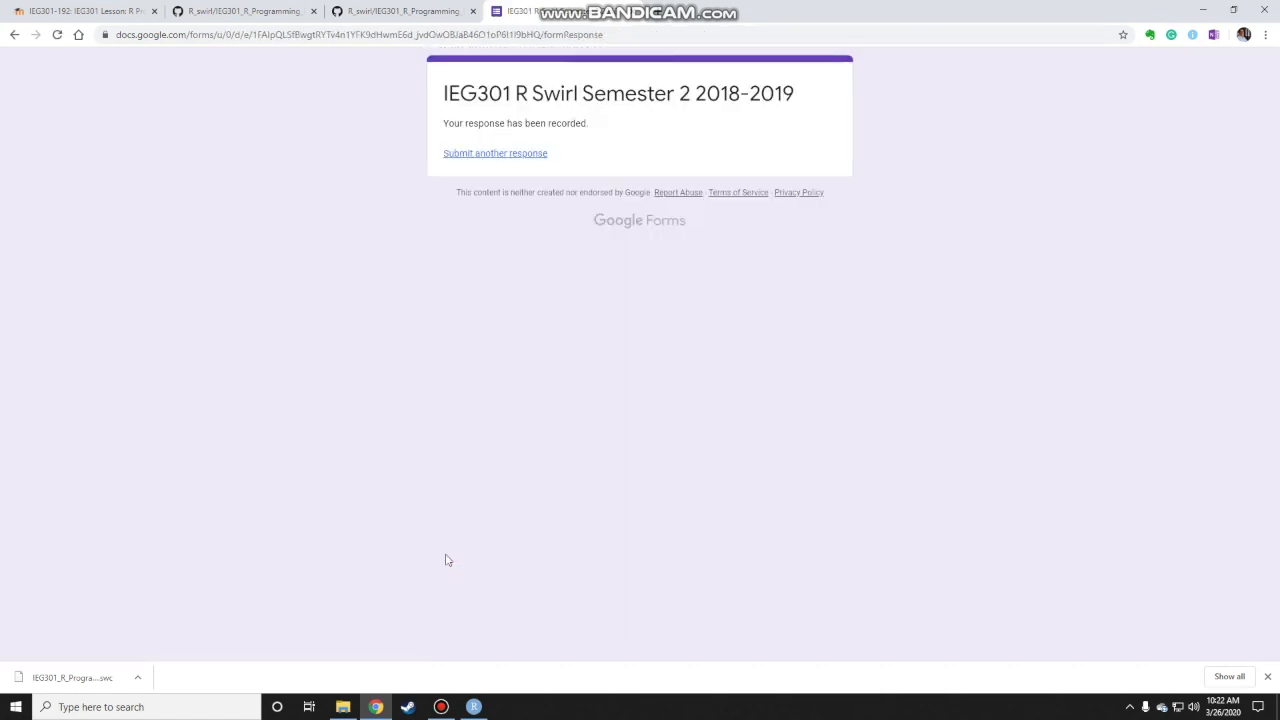